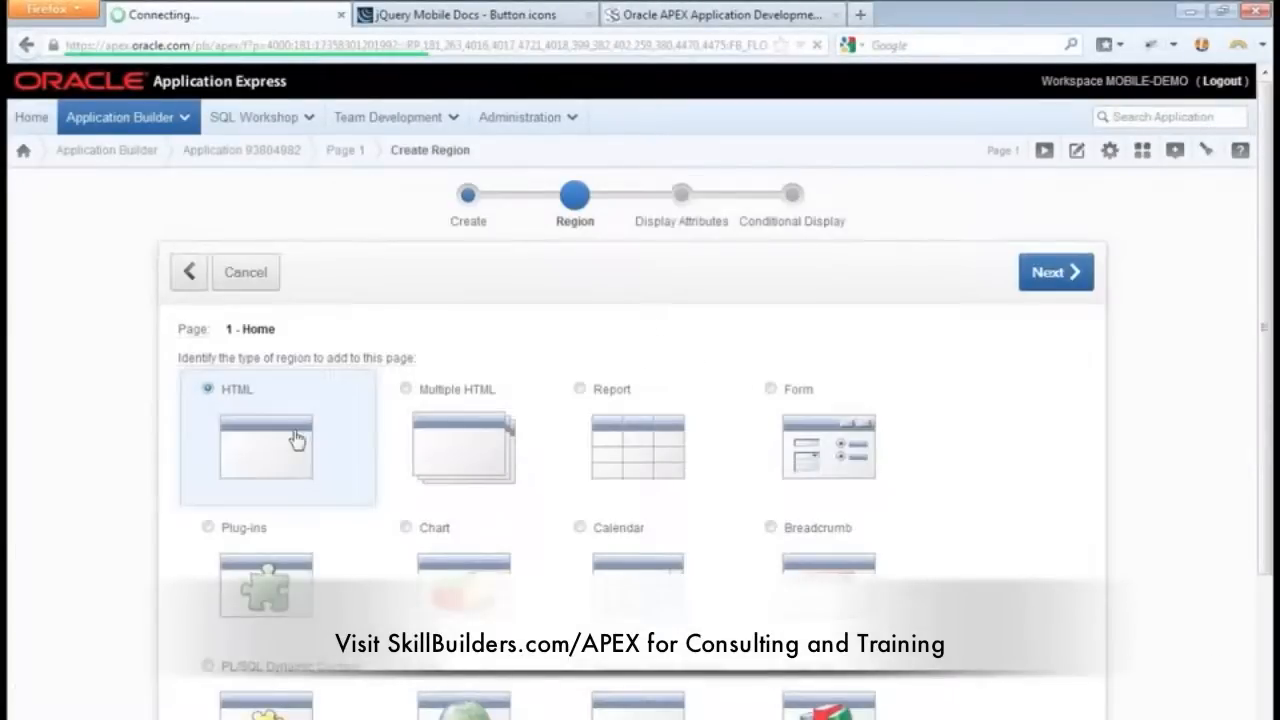
Step: Create an HTML region titled Springboard with the Plain (No Title) template on page 1
{"action": "left_click", "coordinate": [1056, 272]}
{"action": "type", "text": "S"}
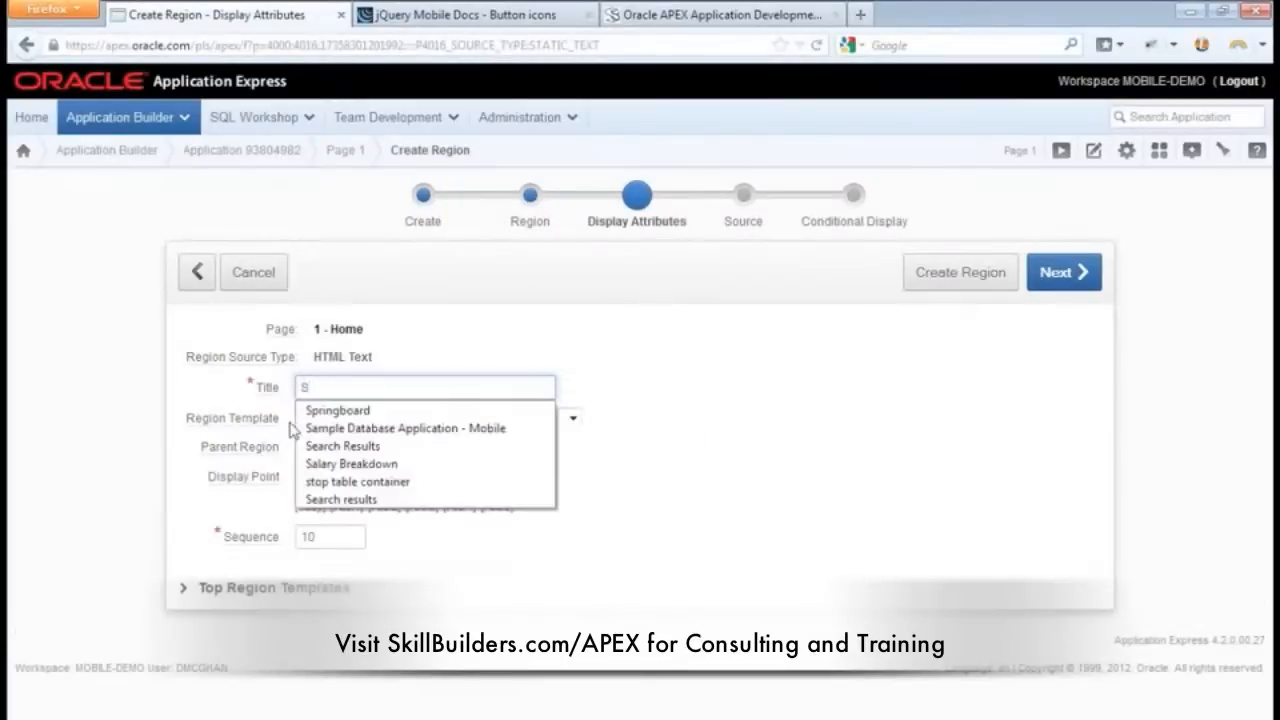
{"action": "left_click", "coordinate": [336, 410]}
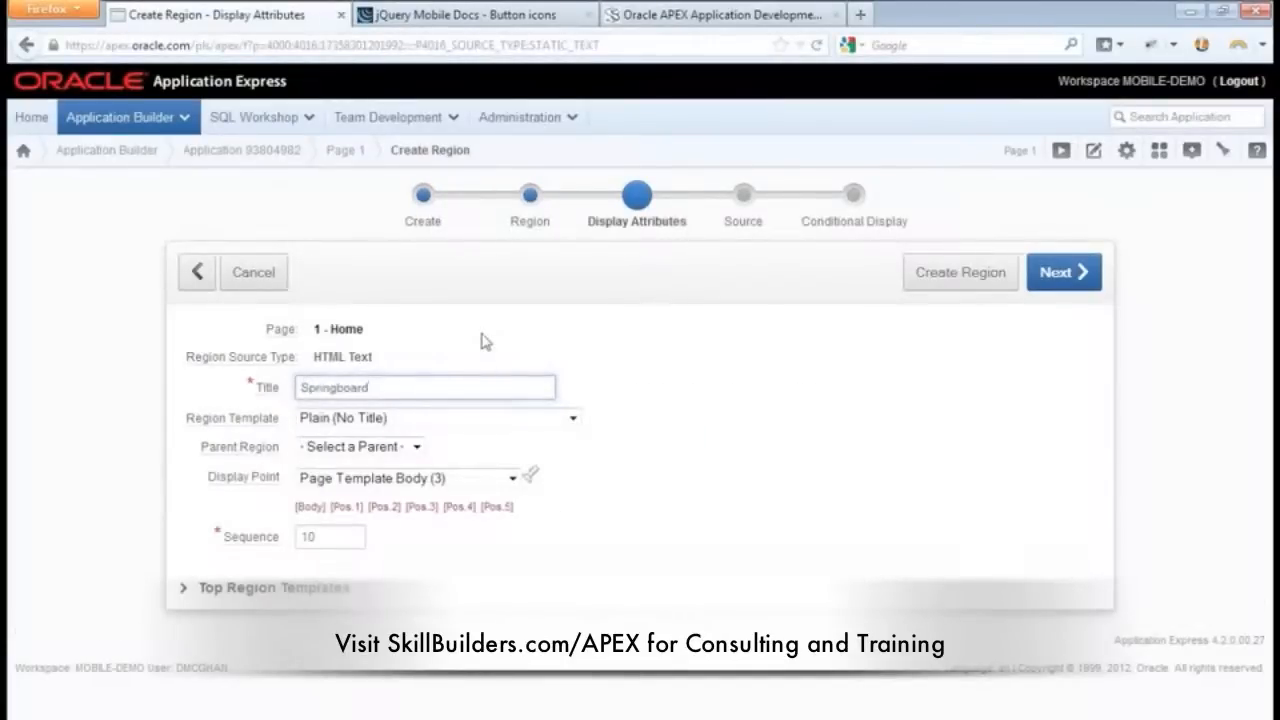
{"action": "left_click", "coordinate": [960, 272]}
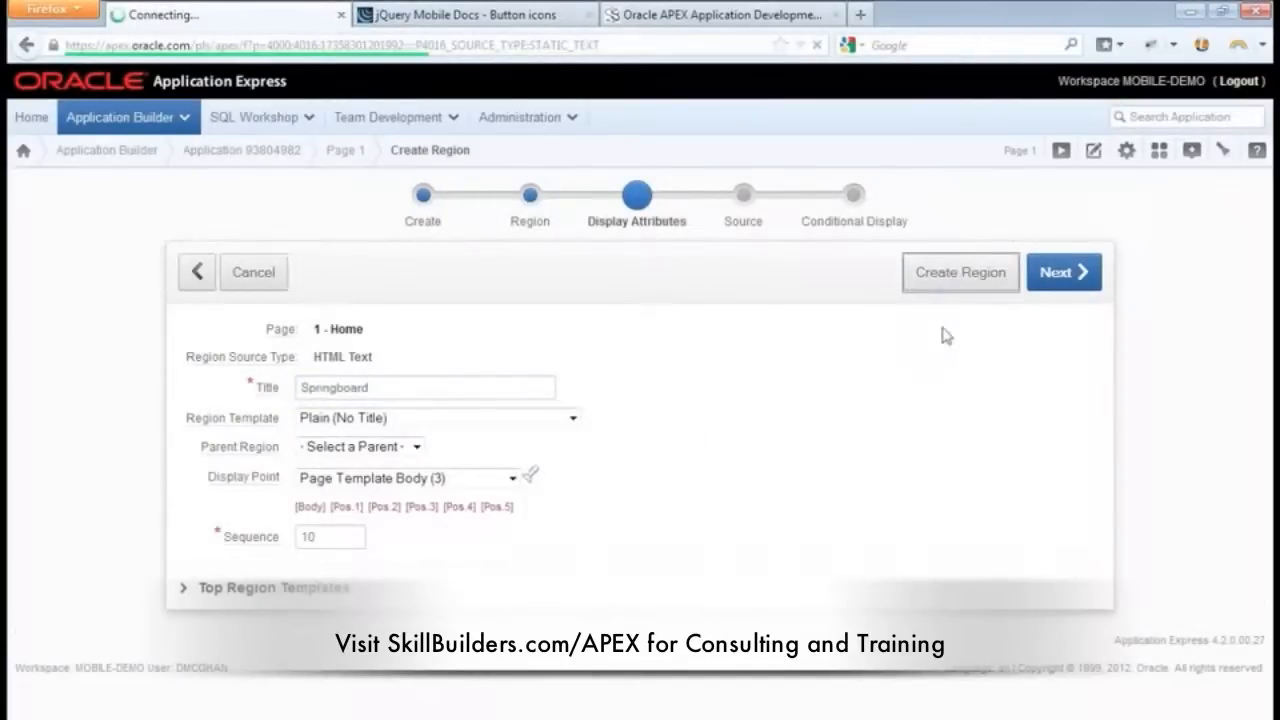
{"action": "left_click", "coordinate": [960, 272]}
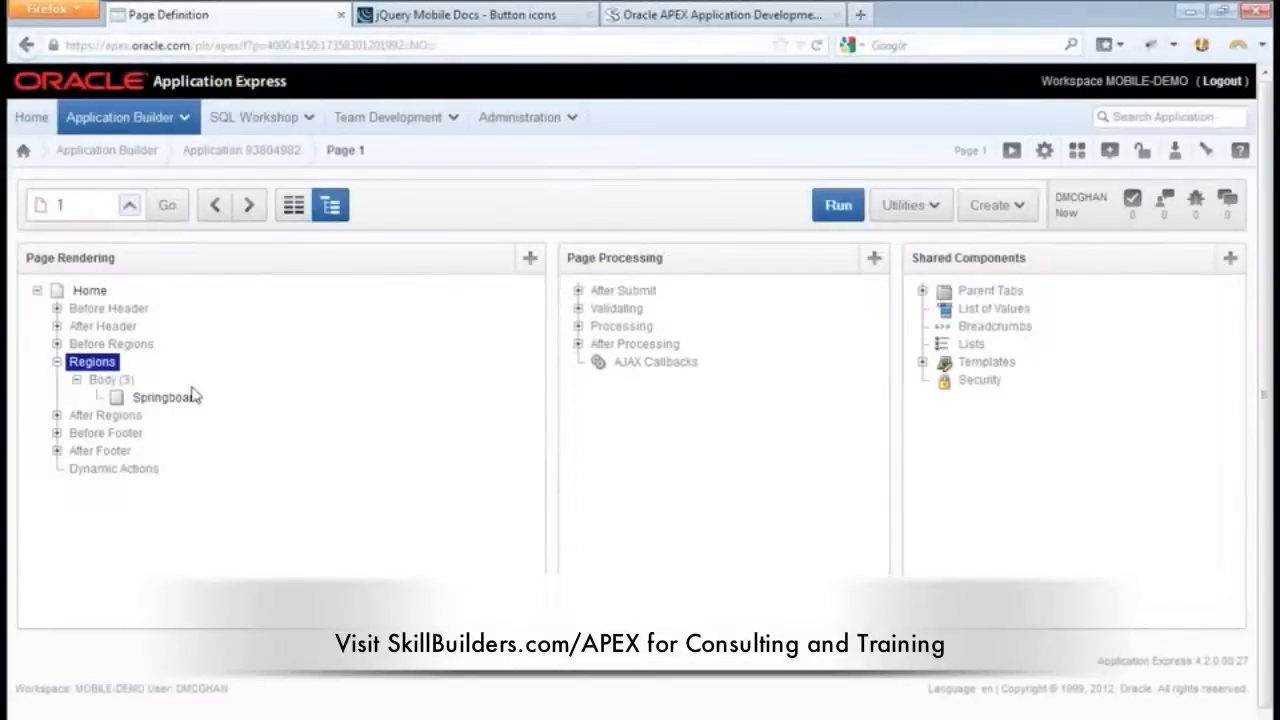
Step: Start a Display Only page item in the Springboard region named P1_SPRINGBOARD_1
{"action": "right_click", "coordinate": [164, 396]}
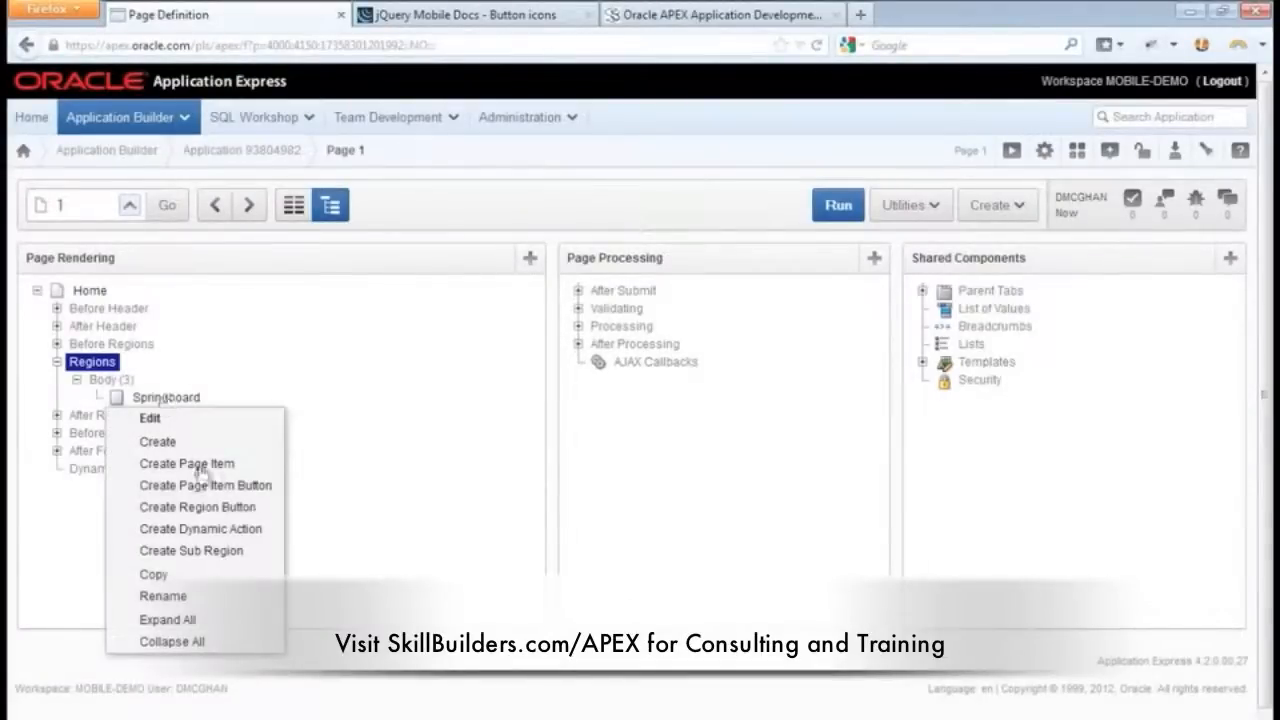
{"action": "left_click", "coordinate": [186, 464]}
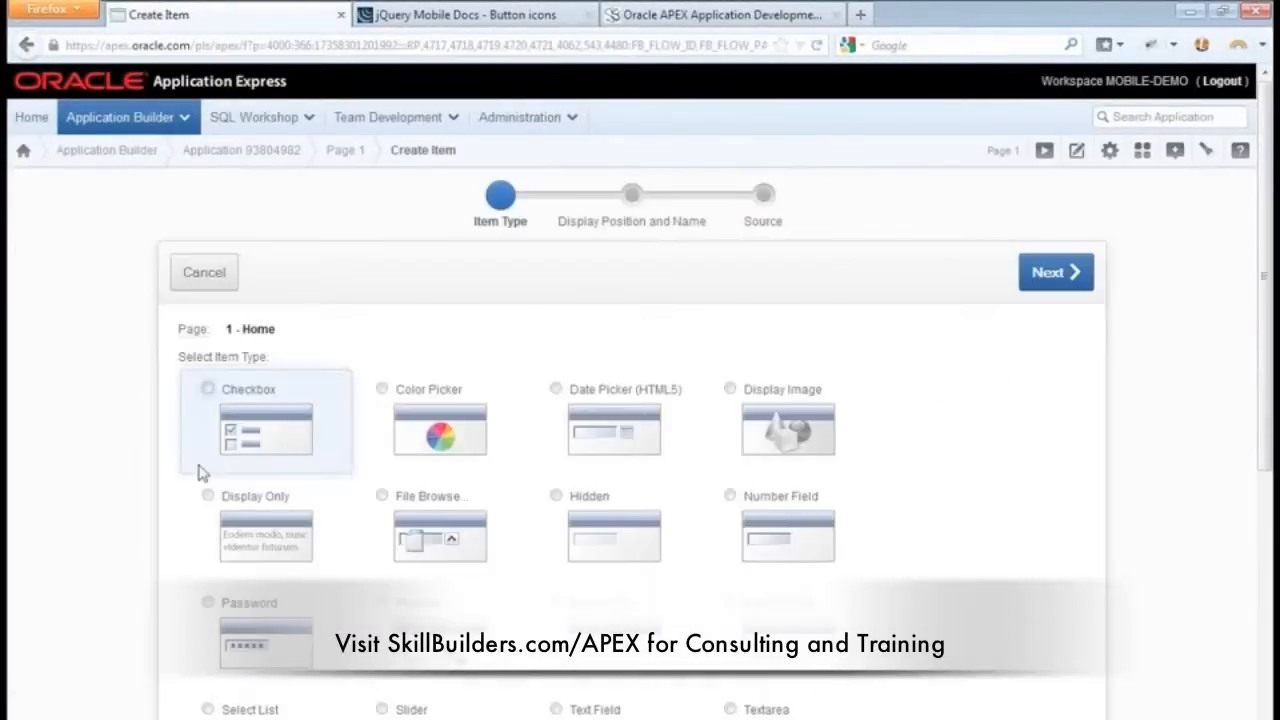
{"action": "scroll", "scroll_direction": "down", "scroll_amount": 3}
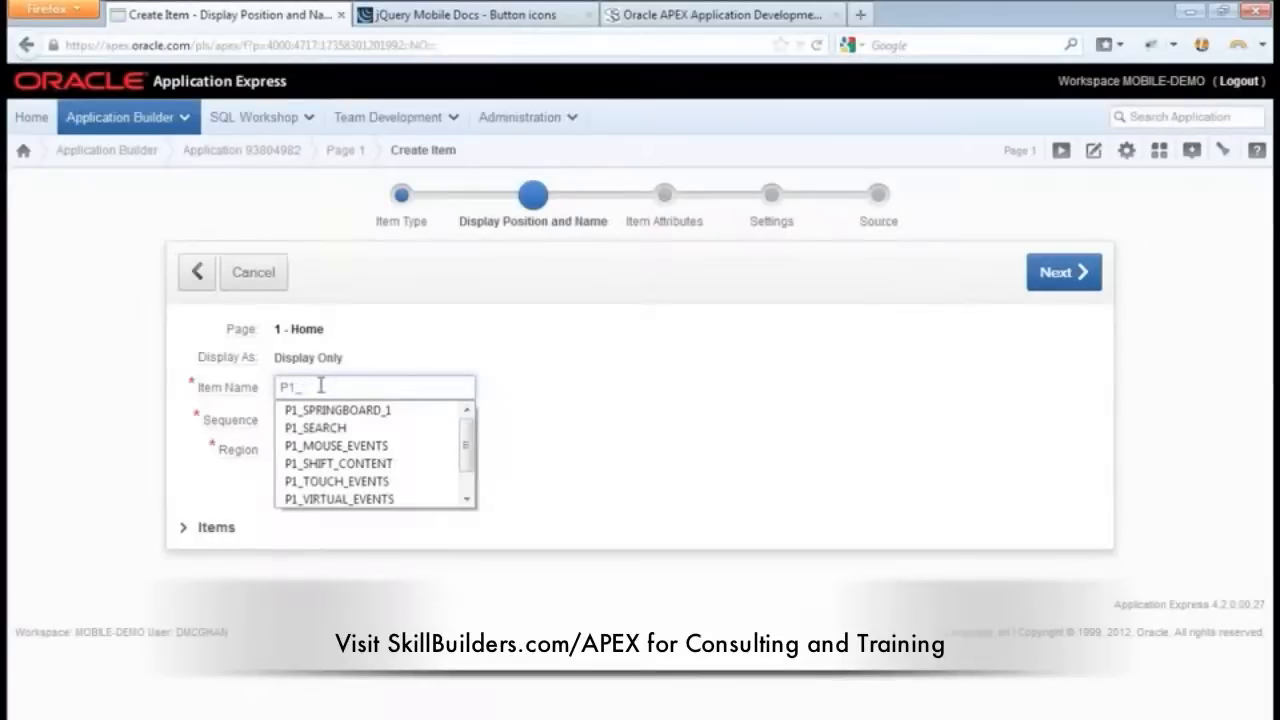
{"action": "left_click", "coordinate": [336, 408]}
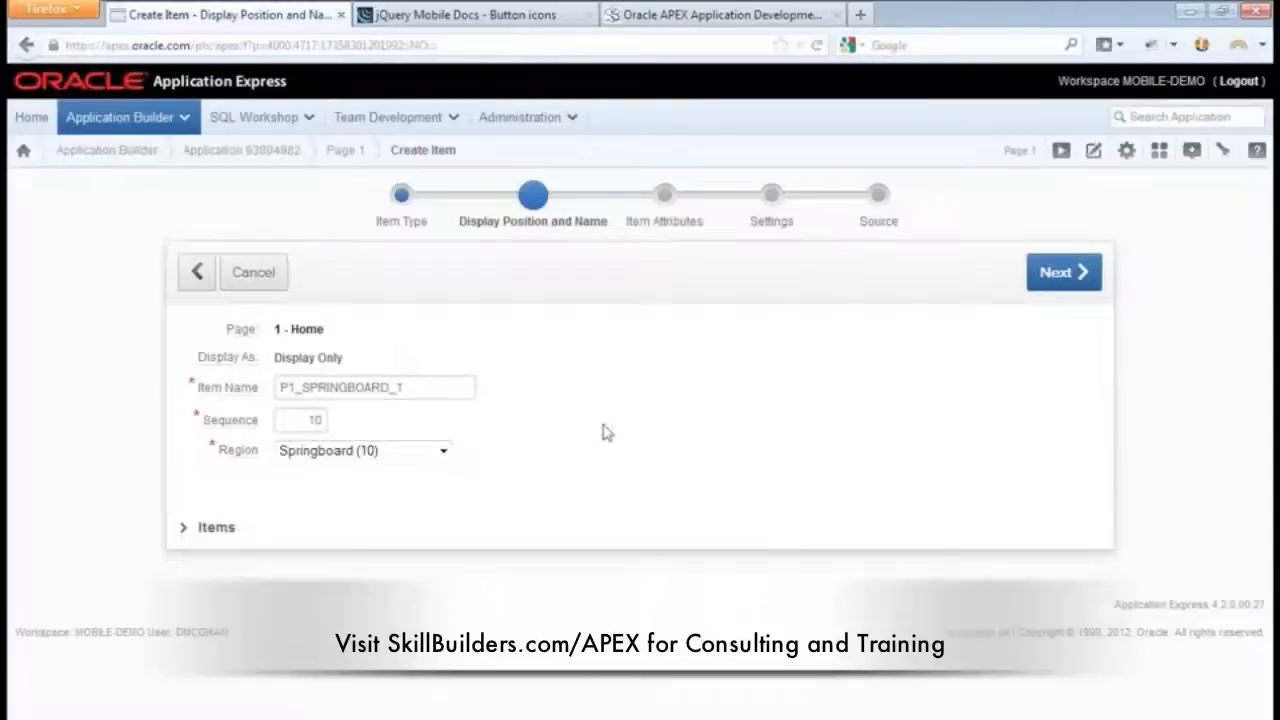
Step: Advance the item wizard through attributes and settings to the Source step
{"action": "left_click", "coordinate": [1064, 272]}
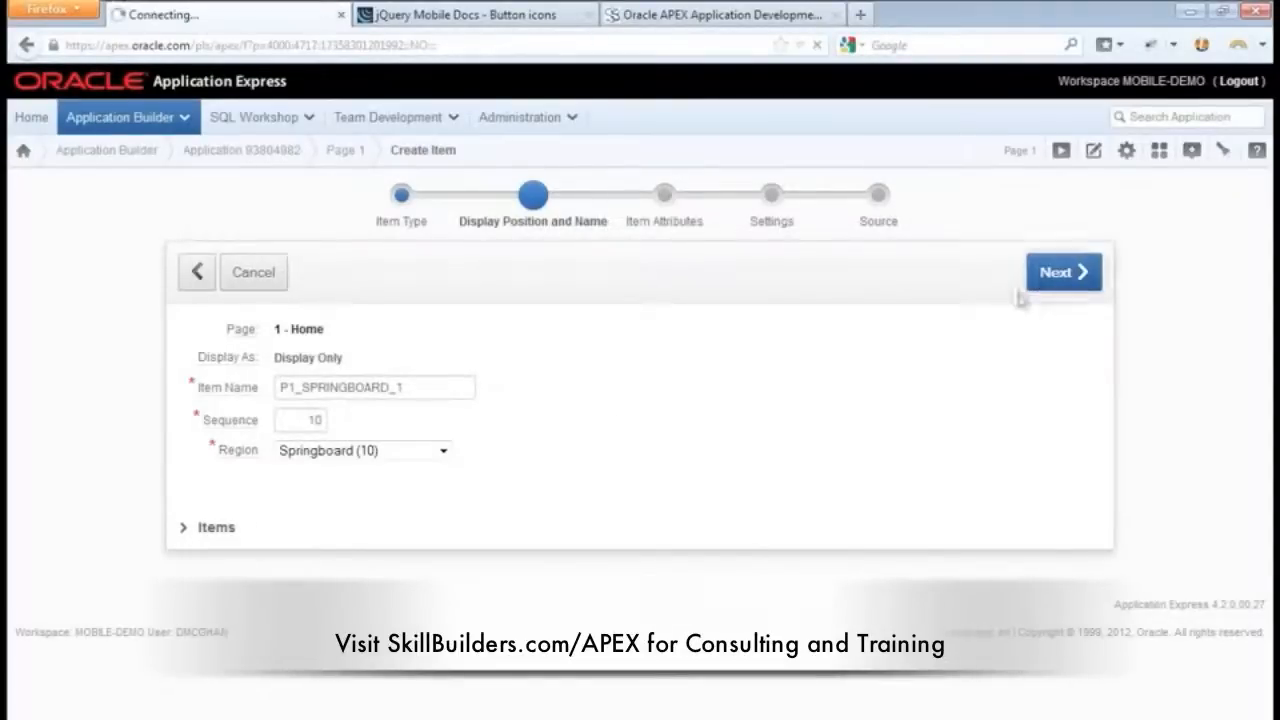
{"action": "left_click", "coordinate": [1062, 272]}
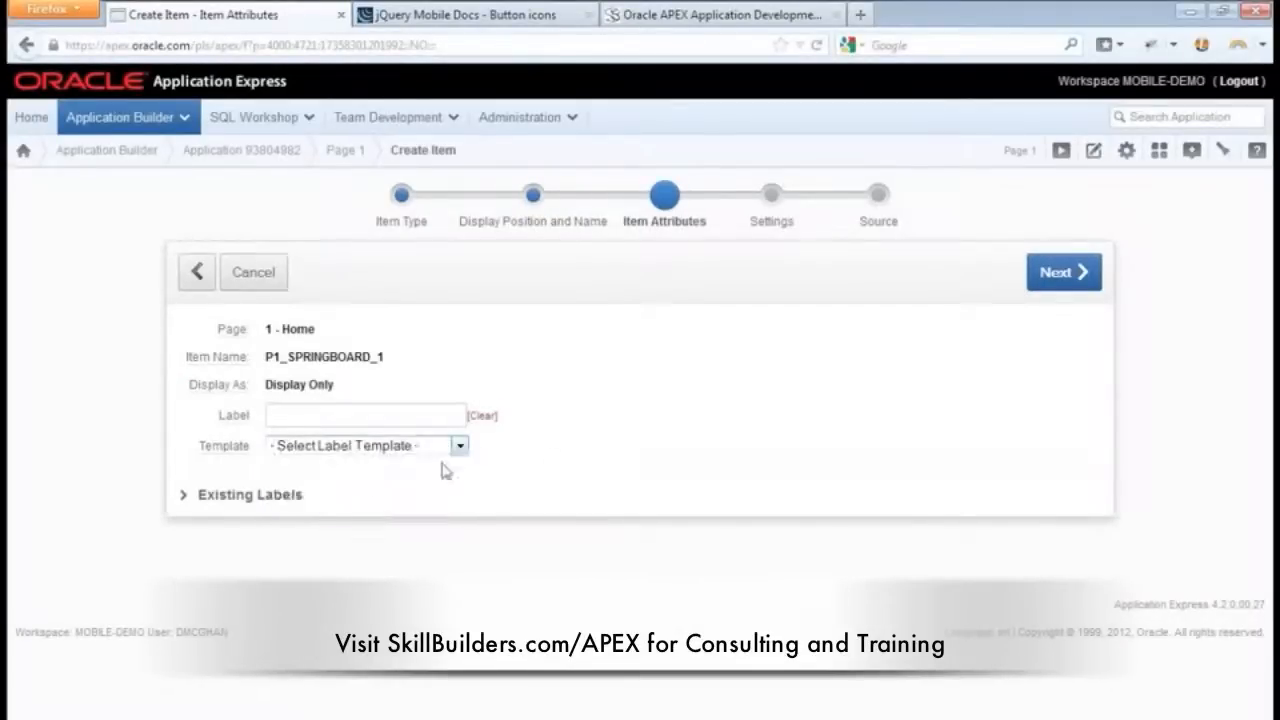
{"action": "left_click", "coordinate": [1064, 272]}
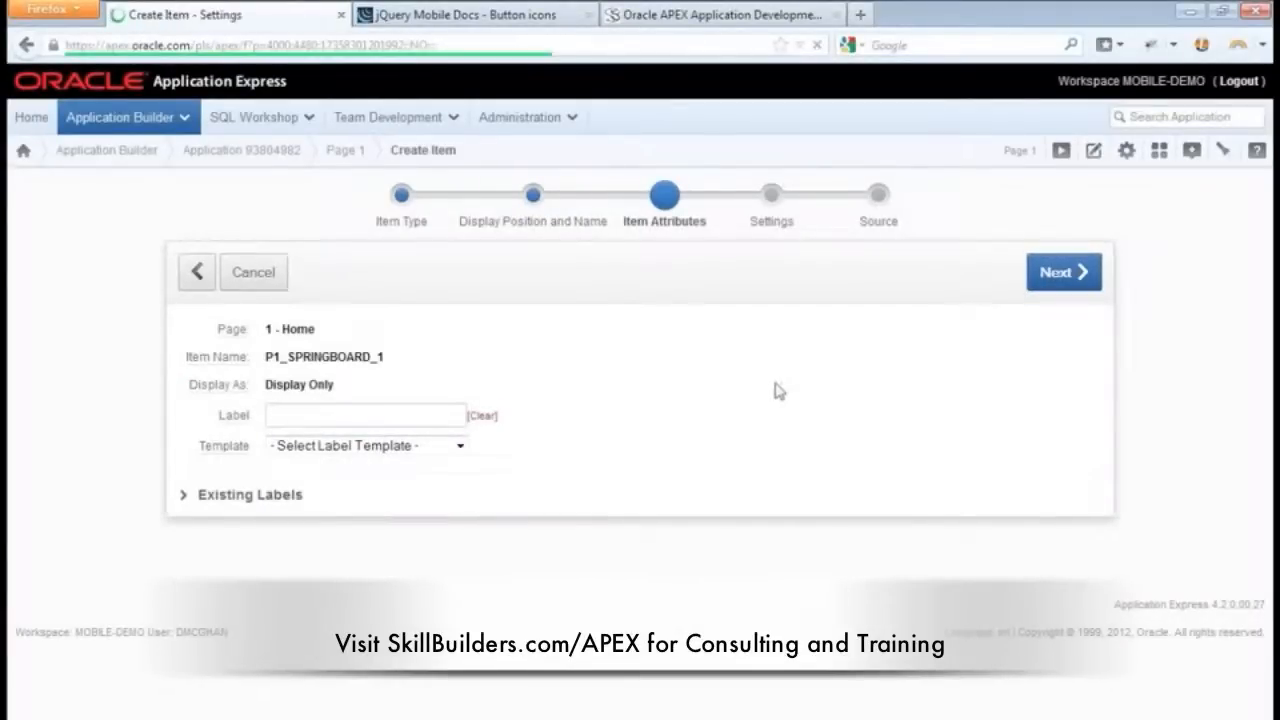
{"action": "left_click", "coordinate": [1064, 272]}
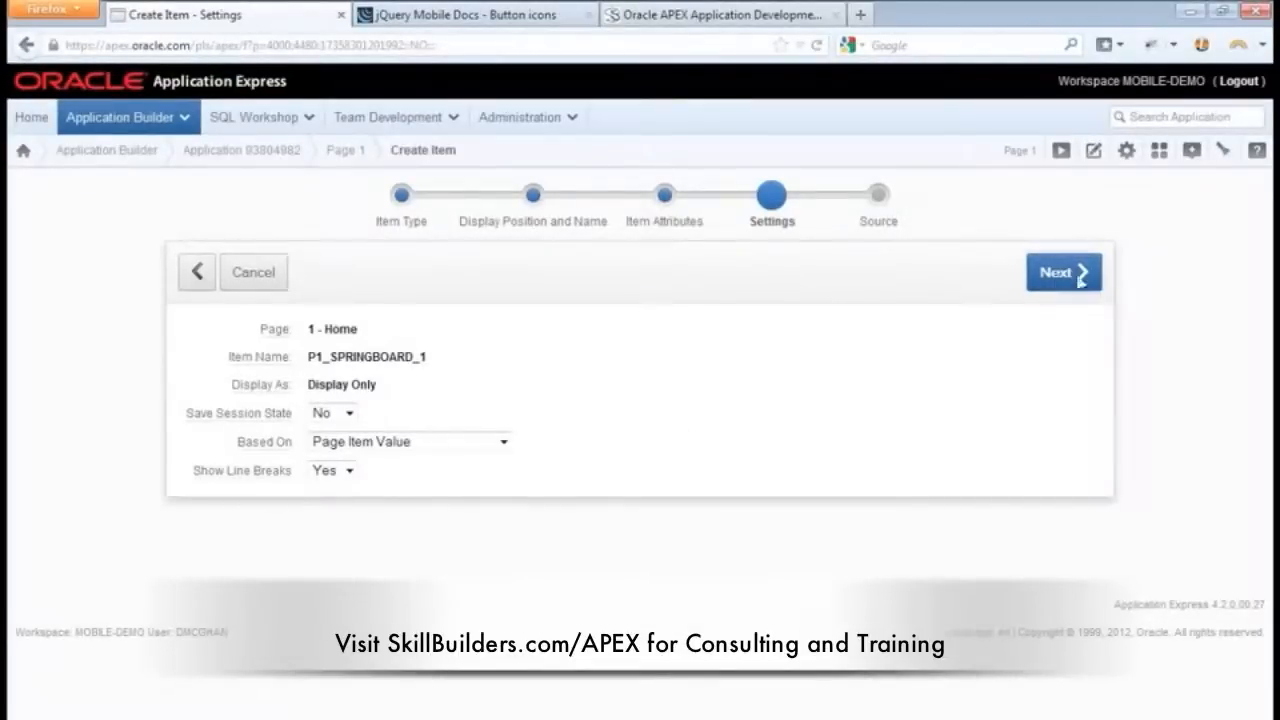
{"action": "left_click", "coordinate": [1064, 272]}
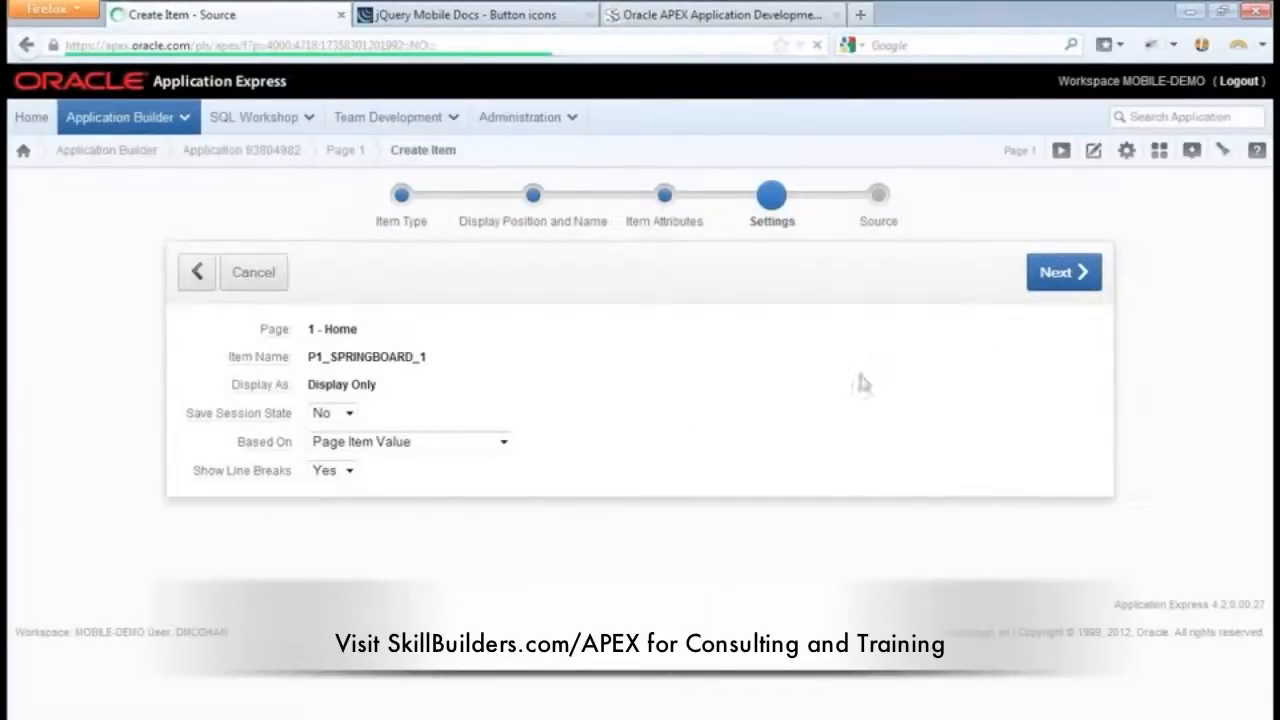
{"action": "left_click", "coordinate": [1064, 272]}
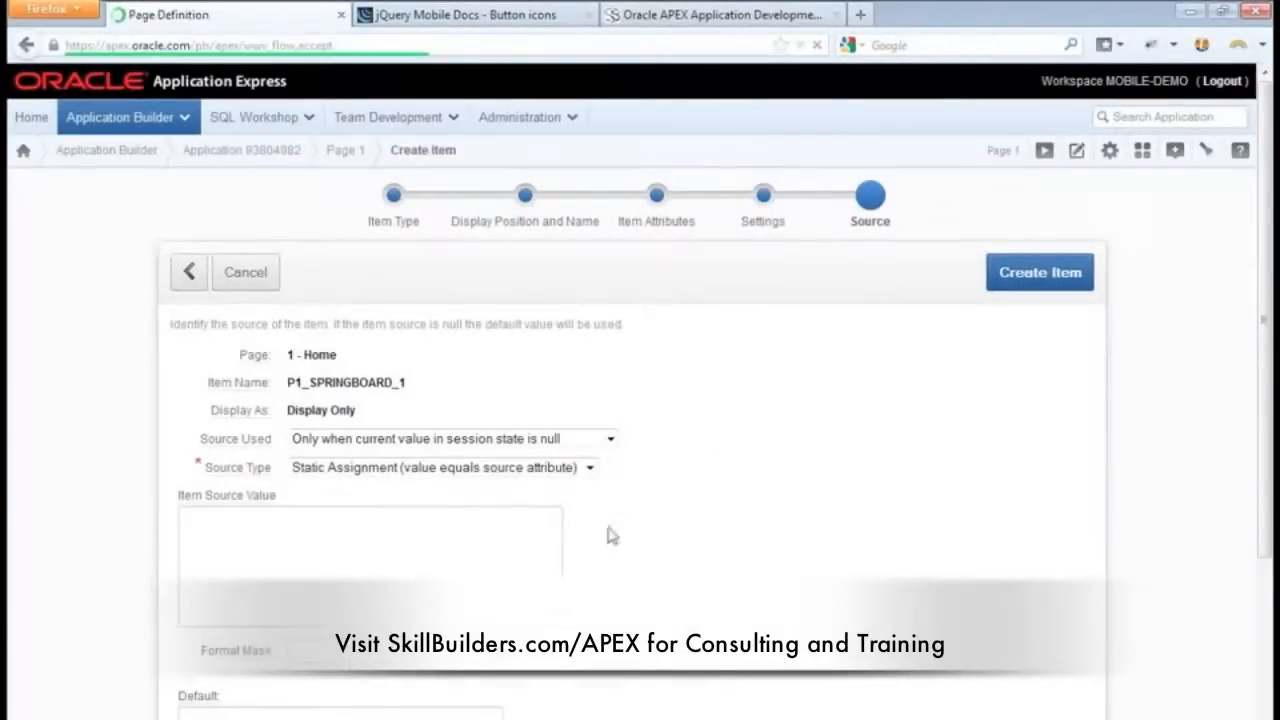
{"action": "left_click", "coordinate": [1040, 272]}
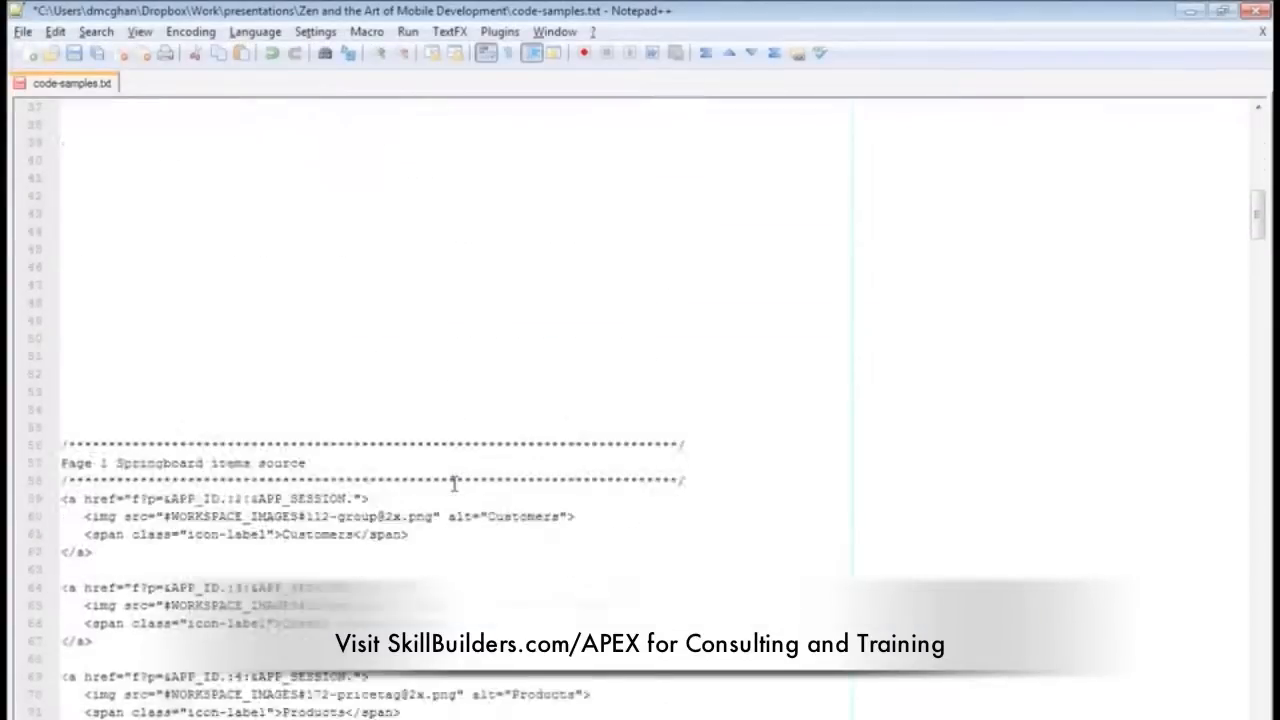
Step: Review the Customers <a> link markup in code-samples.txt and return to the item editor
{"action": "scroll", "scroll_direction": "down", "scroll_amount": 3}
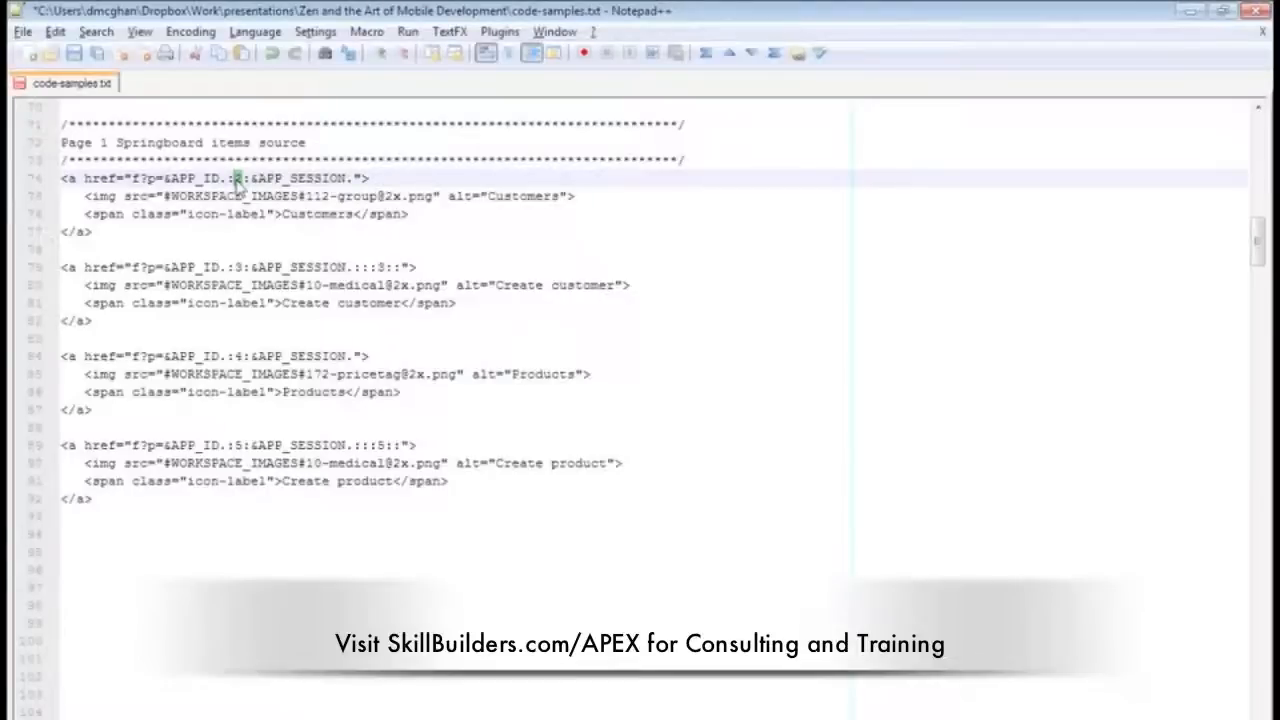
{"action": "double_click", "coordinate": [236, 178]}
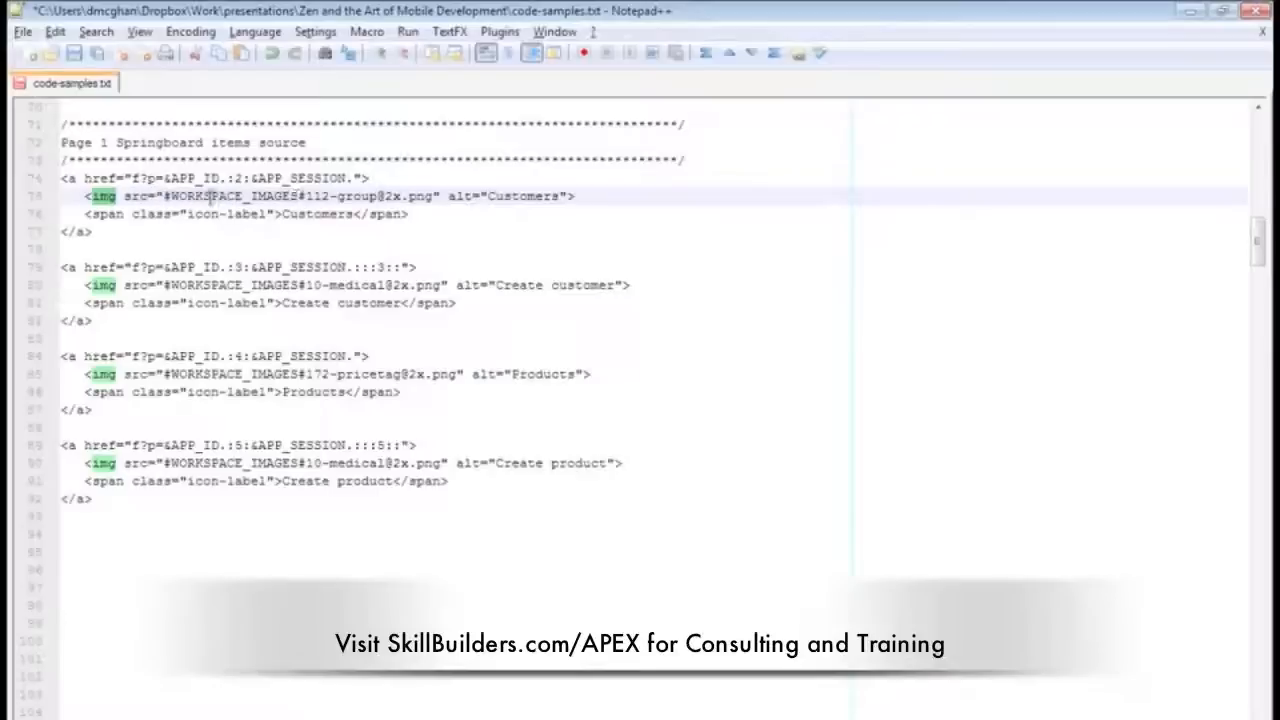
{"action": "double_click", "coordinate": [234, 196]}
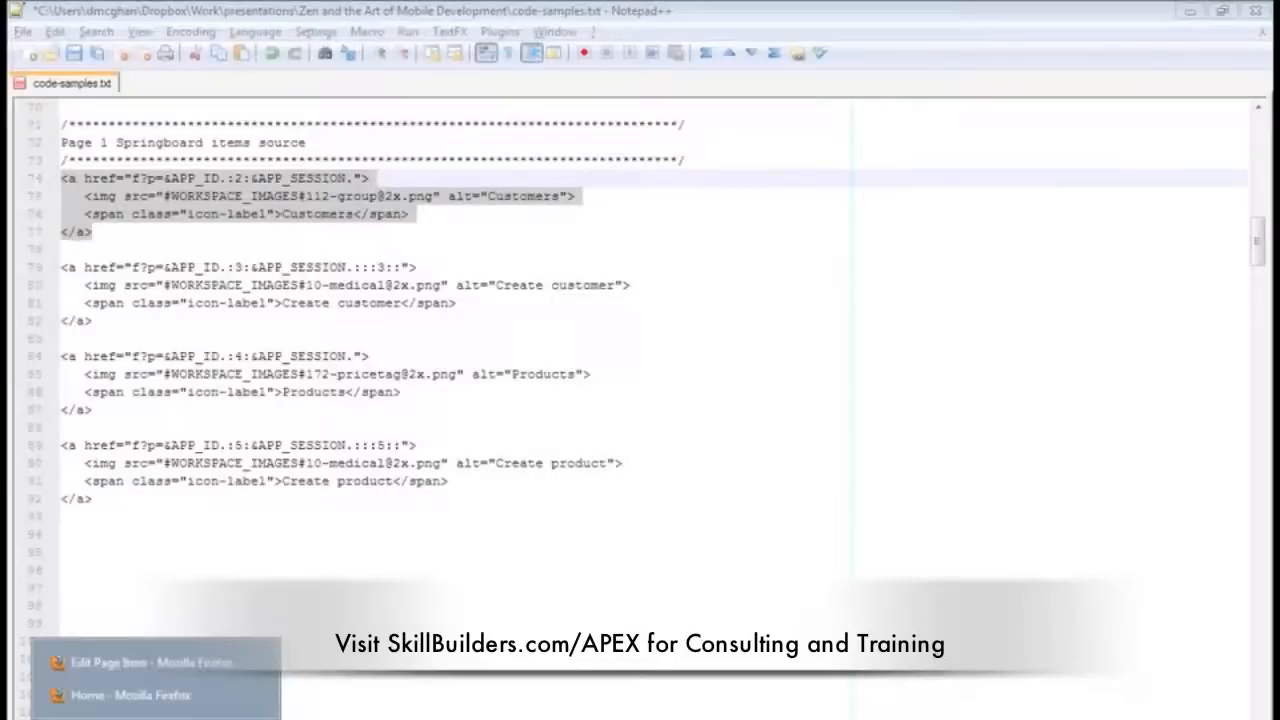
{"action": "left_click", "coordinate": [150, 662]}
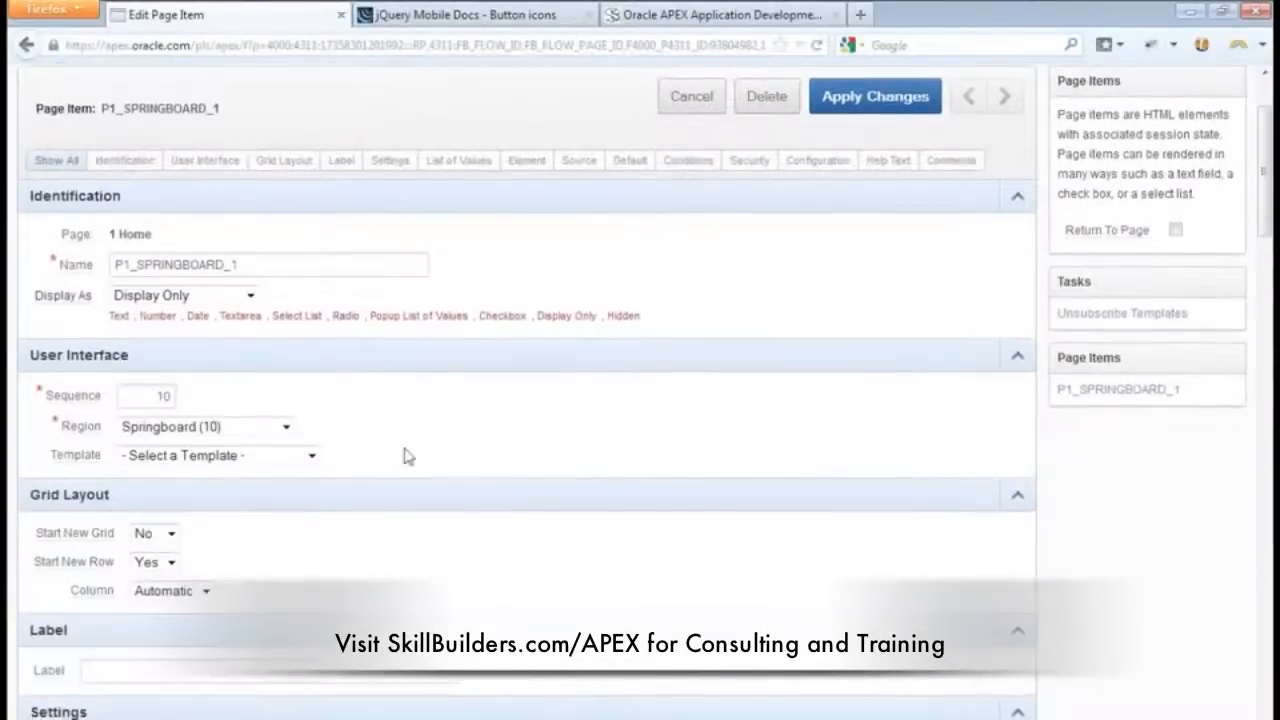
Step: Apply changes to P1_SPRINGBOARD_1 and run the Home page to preview the Customers icon
{"action": "scroll", "scroll_direction": "down", "scroll_amount": 3}
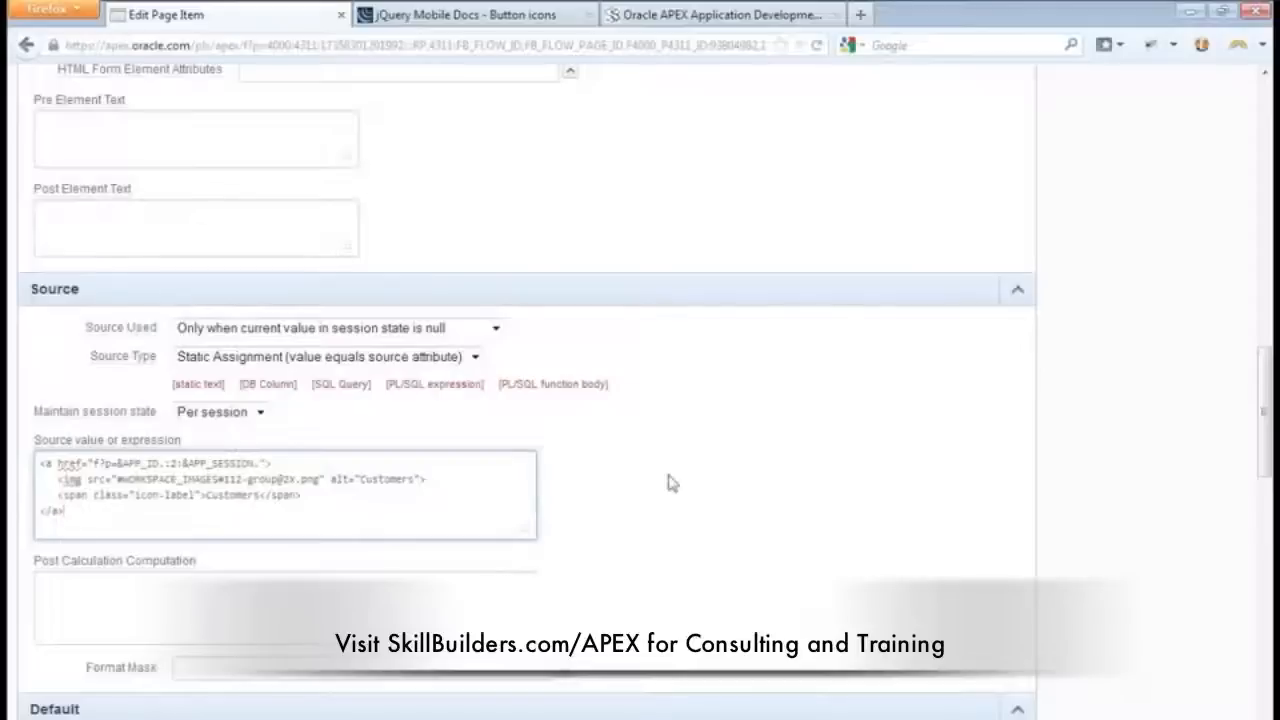
{"action": "left_click", "coordinate": [144, 490]}
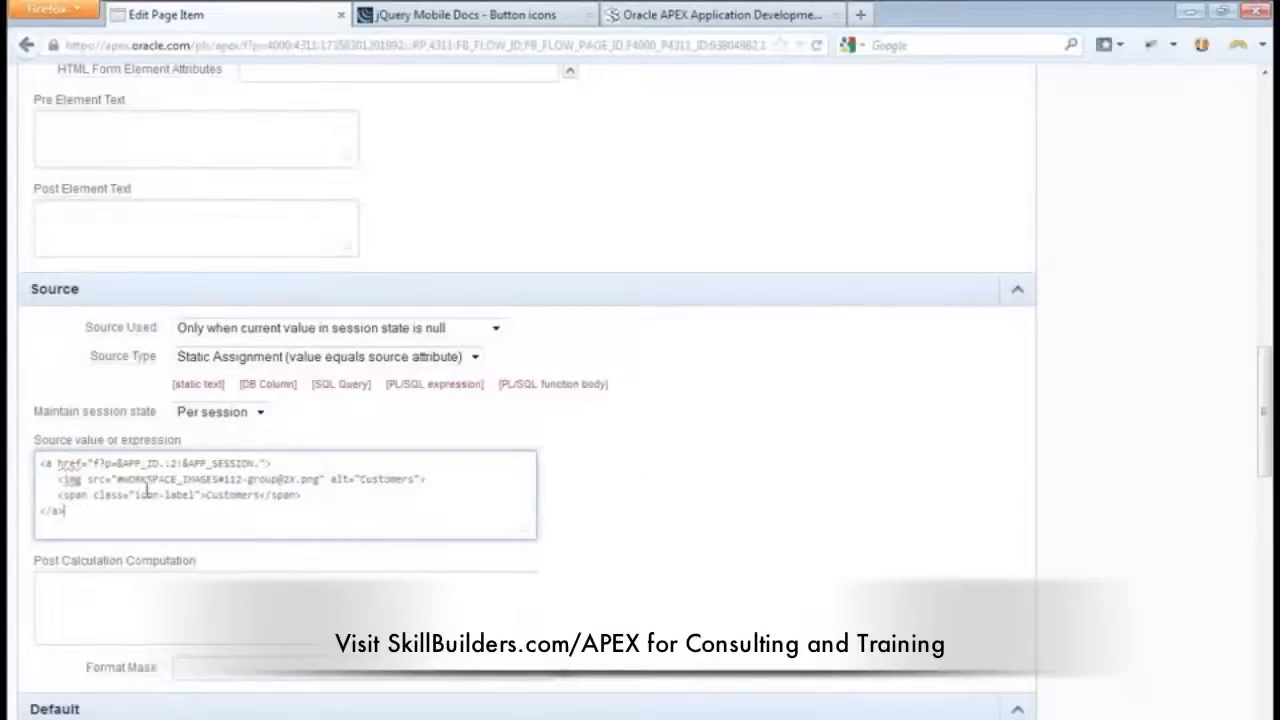
{"action": "scroll", "scroll_direction": "down", "scroll_amount": 3}
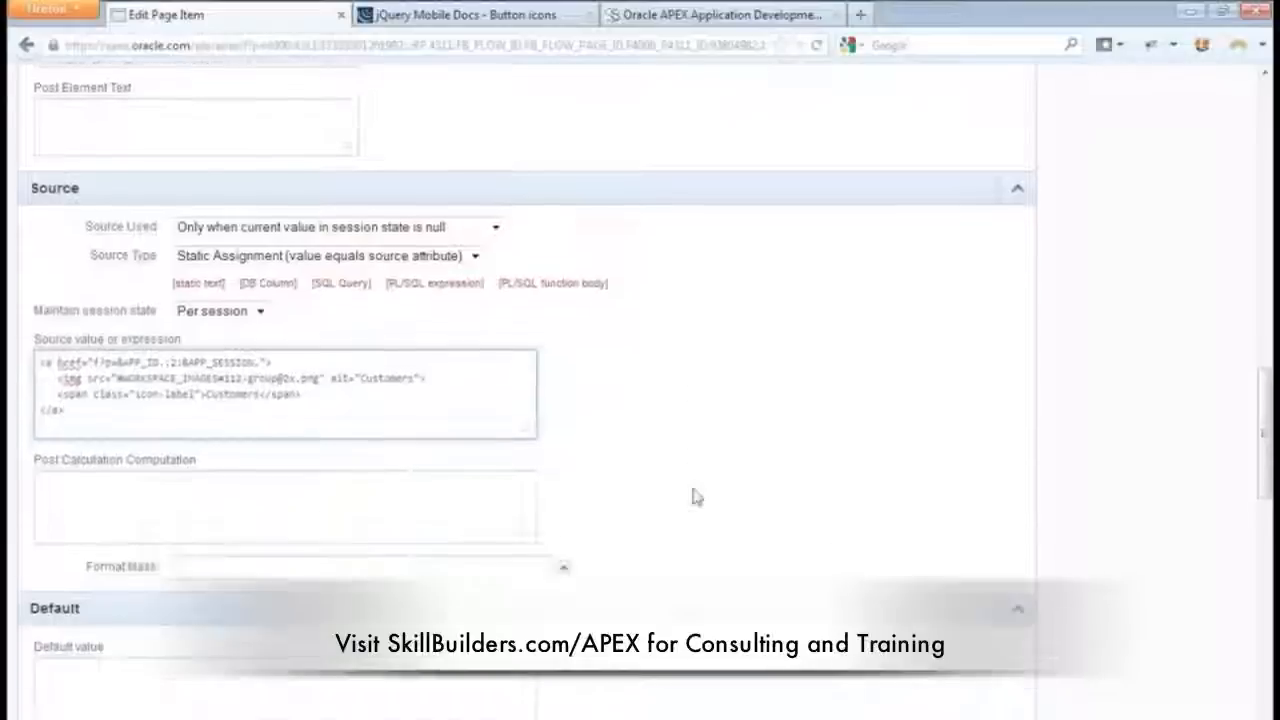
{"action": "scroll", "scroll_direction": "down", "scroll_amount": 3}
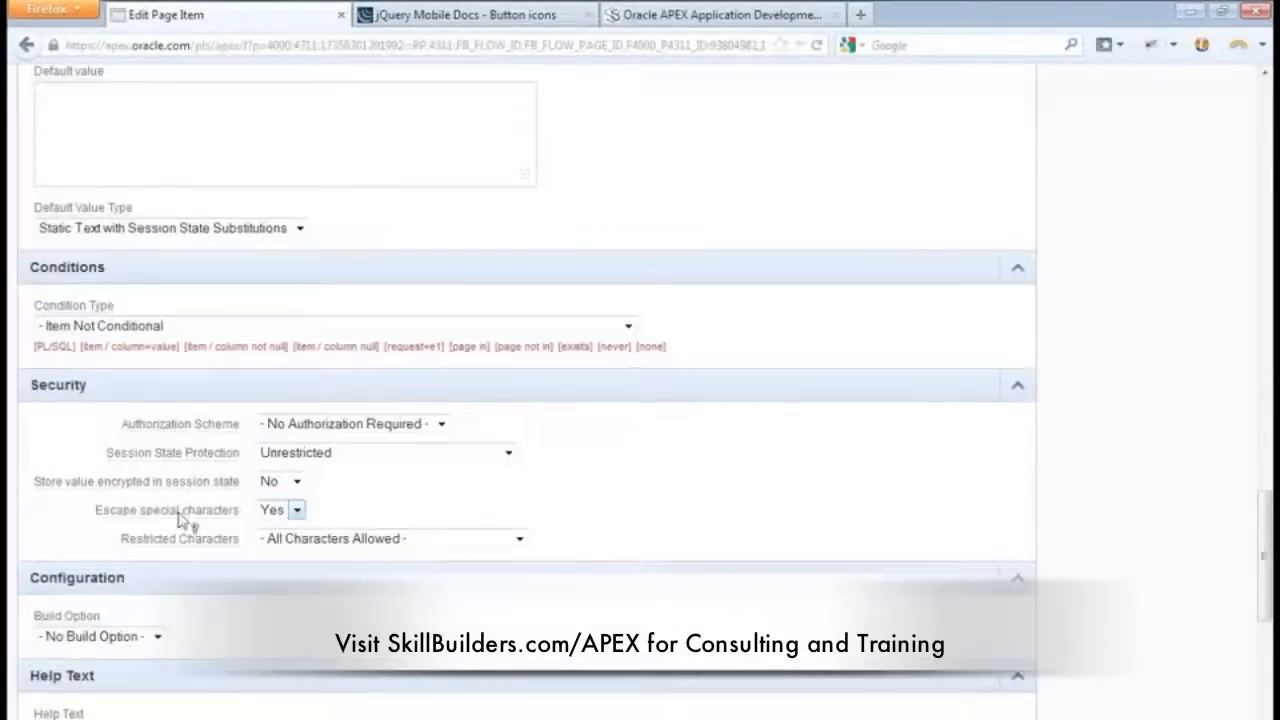
{"action": "left_click", "coordinate": [270, 510]}
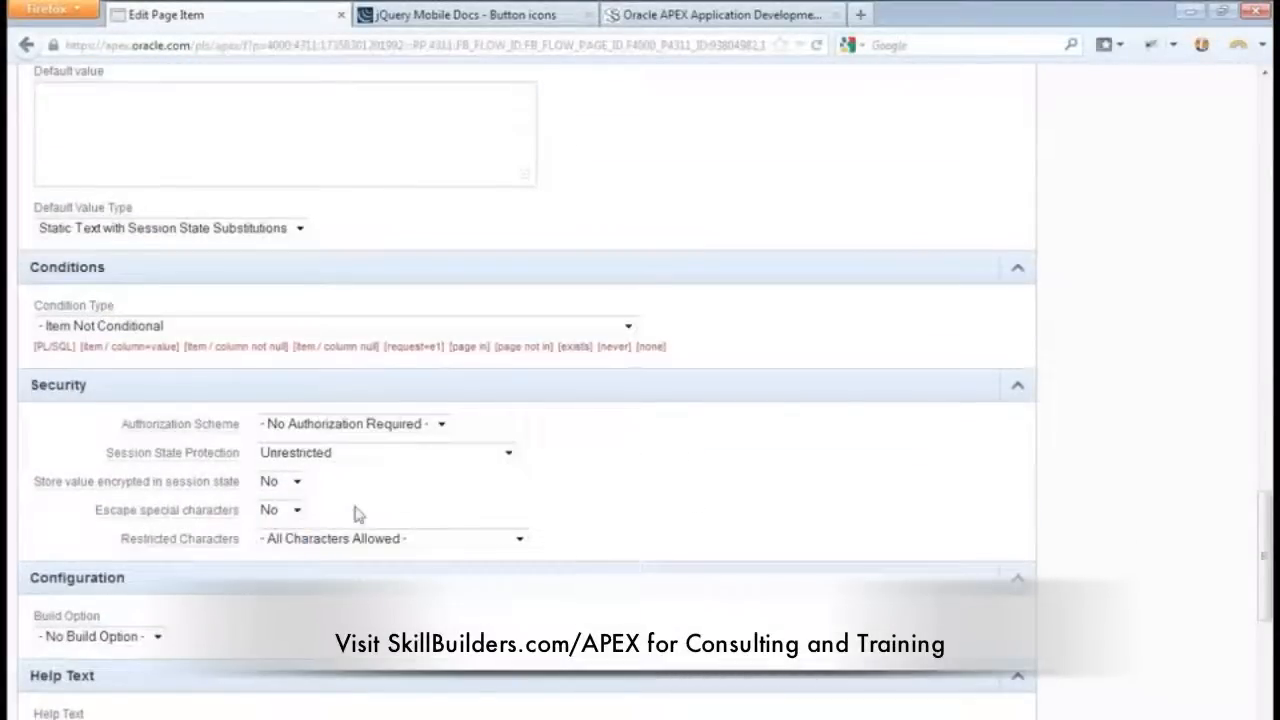
{"action": "scroll", "scroll_direction": "down", "scroll_amount": 3}
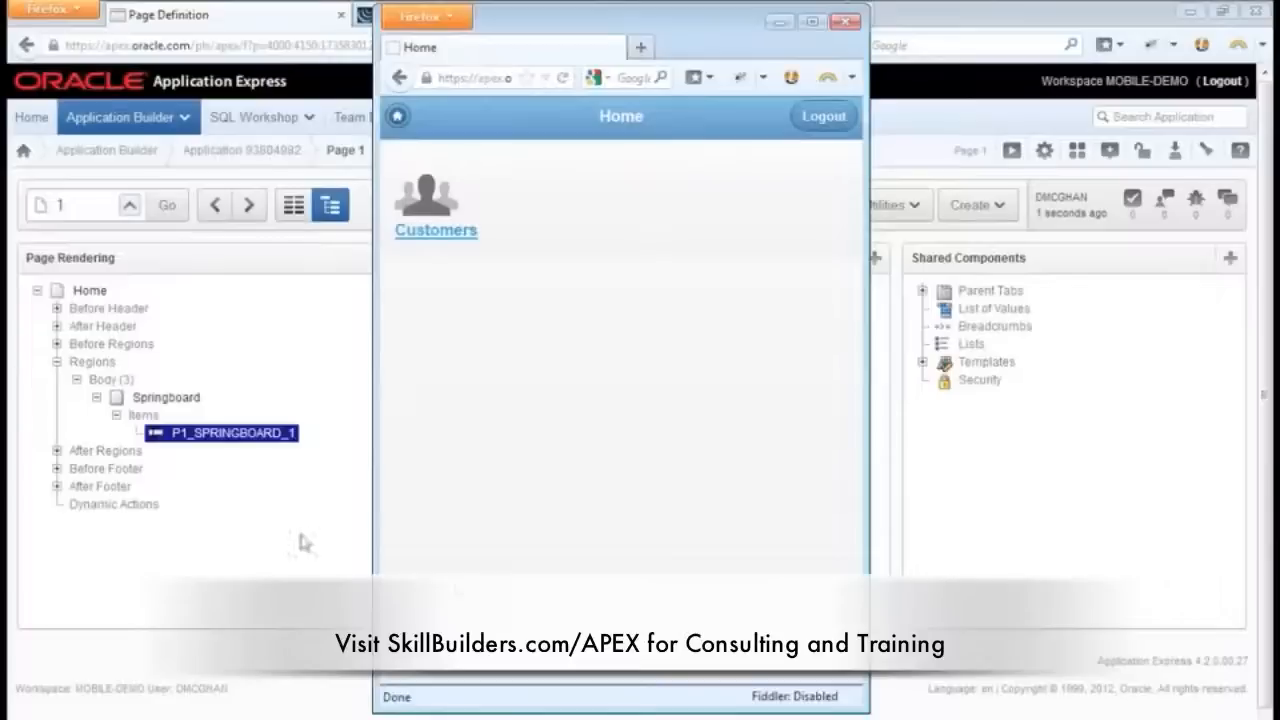
Step: Copy P1_SPRINGBOARD_1 on page 1 as P1_SPRINGBOARD_2 with sequence 20 and edit it
{"action": "right_click", "coordinate": [230, 432]}
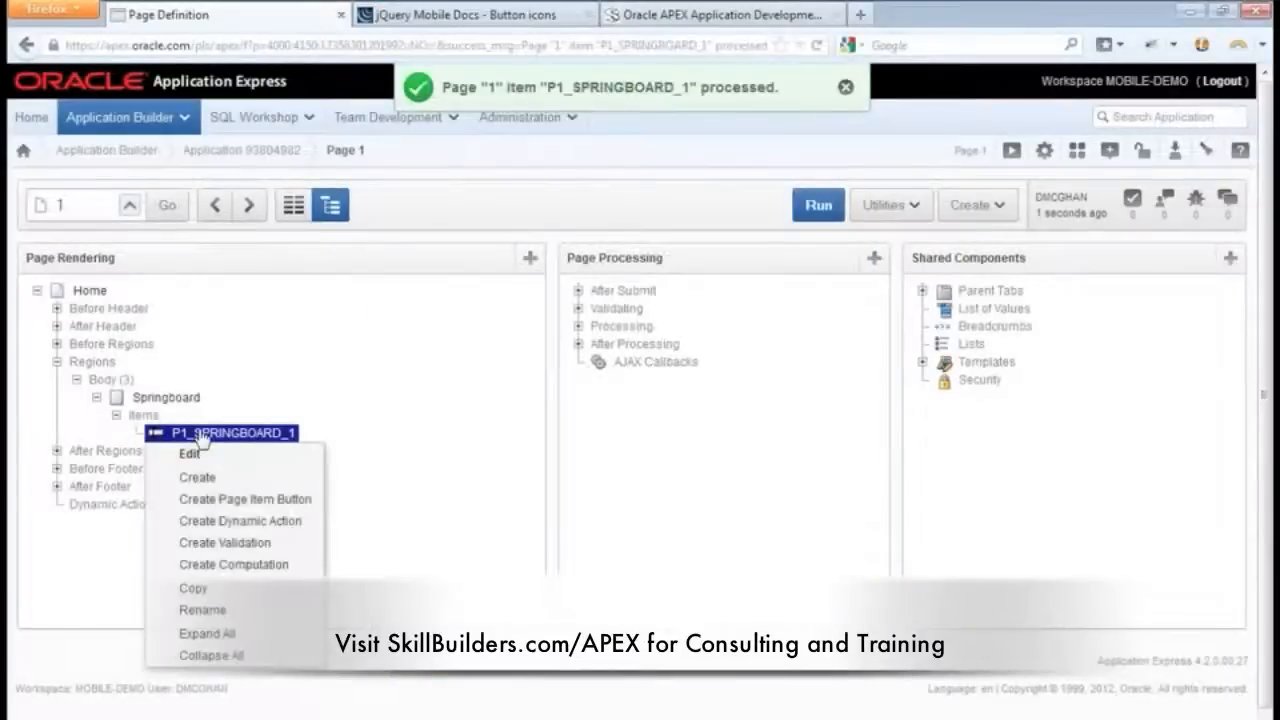
{"action": "left_click", "coordinate": [188, 452]}
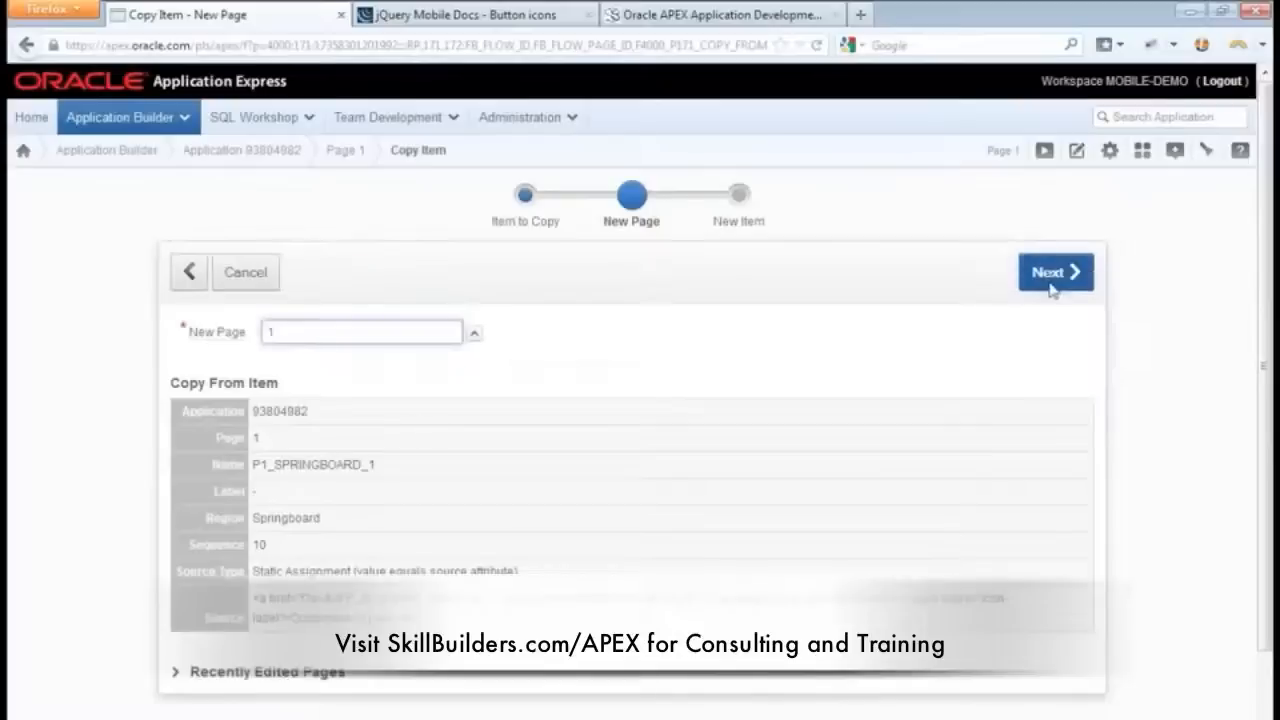
{"action": "left_click", "coordinate": [1056, 272]}
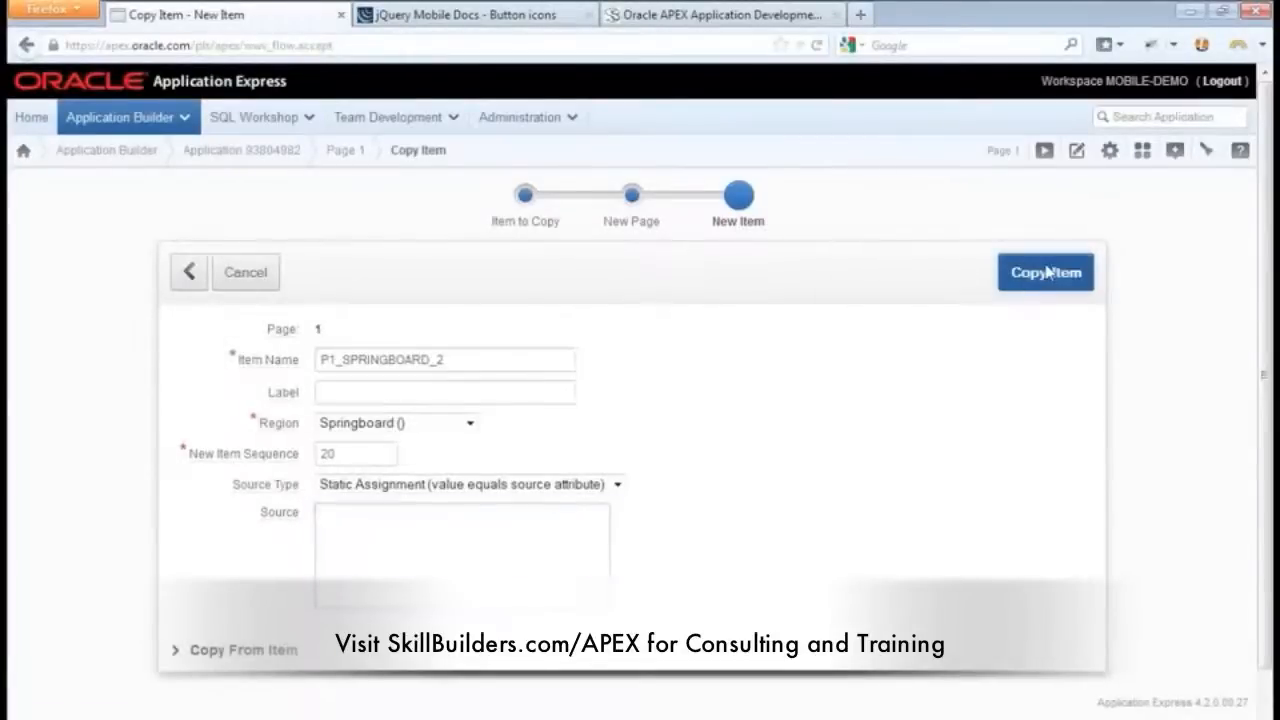
{"action": "left_click", "coordinate": [1044, 272]}
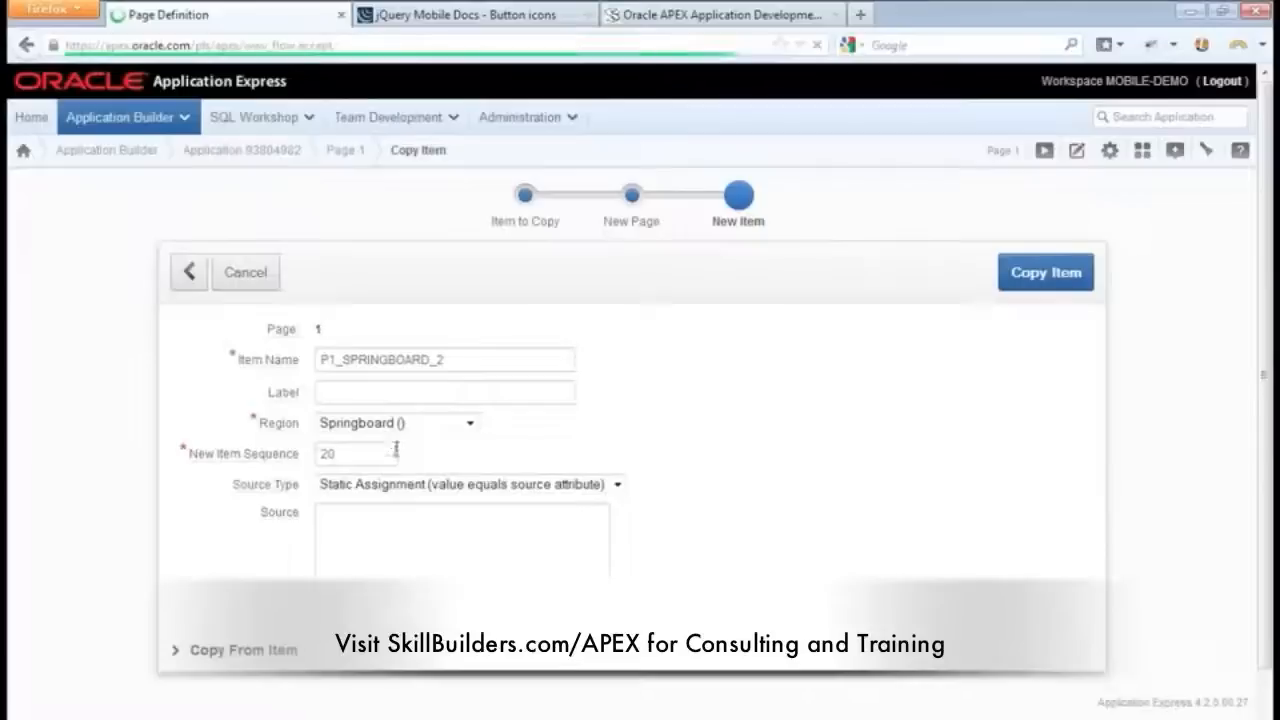
{"action": "left_click", "coordinate": [1044, 272]}
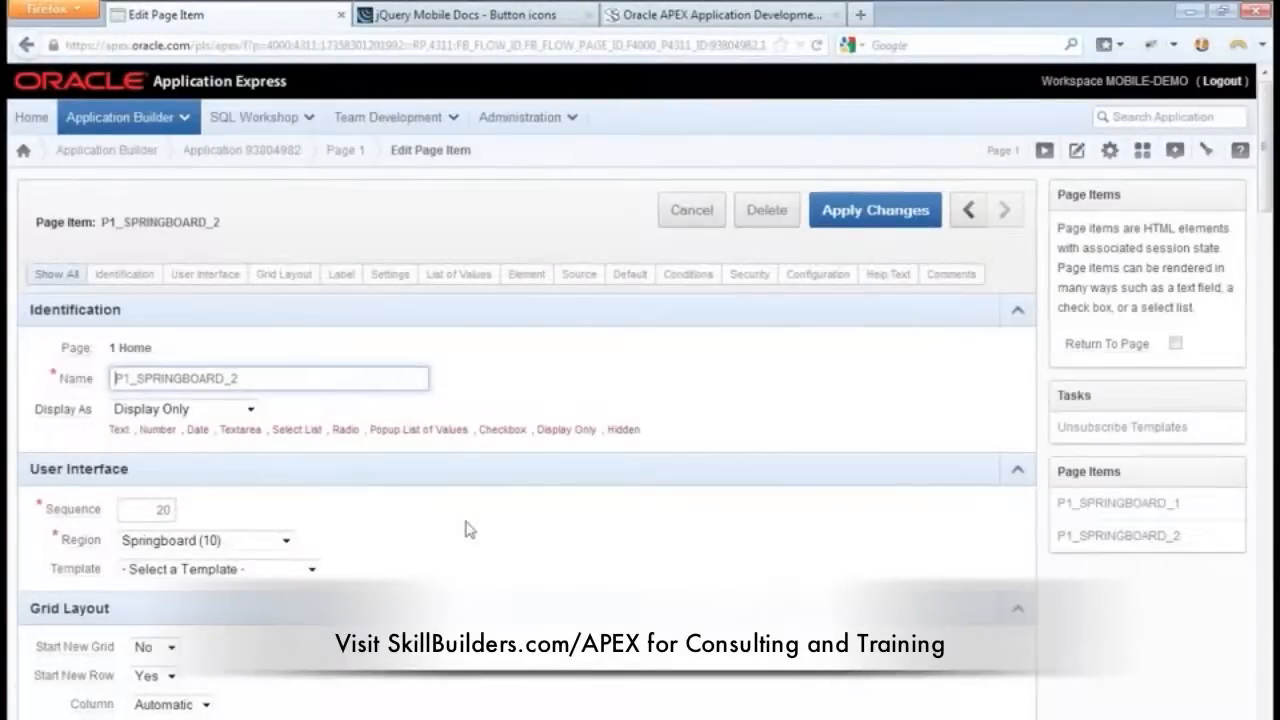
Step: Set Start New Row to No for P1_SPRINGBOARD_2, keeping New Column Yes, and apply changes
{"action": "scroll", "scroll_direction": "down", "scroll_amount": 3}
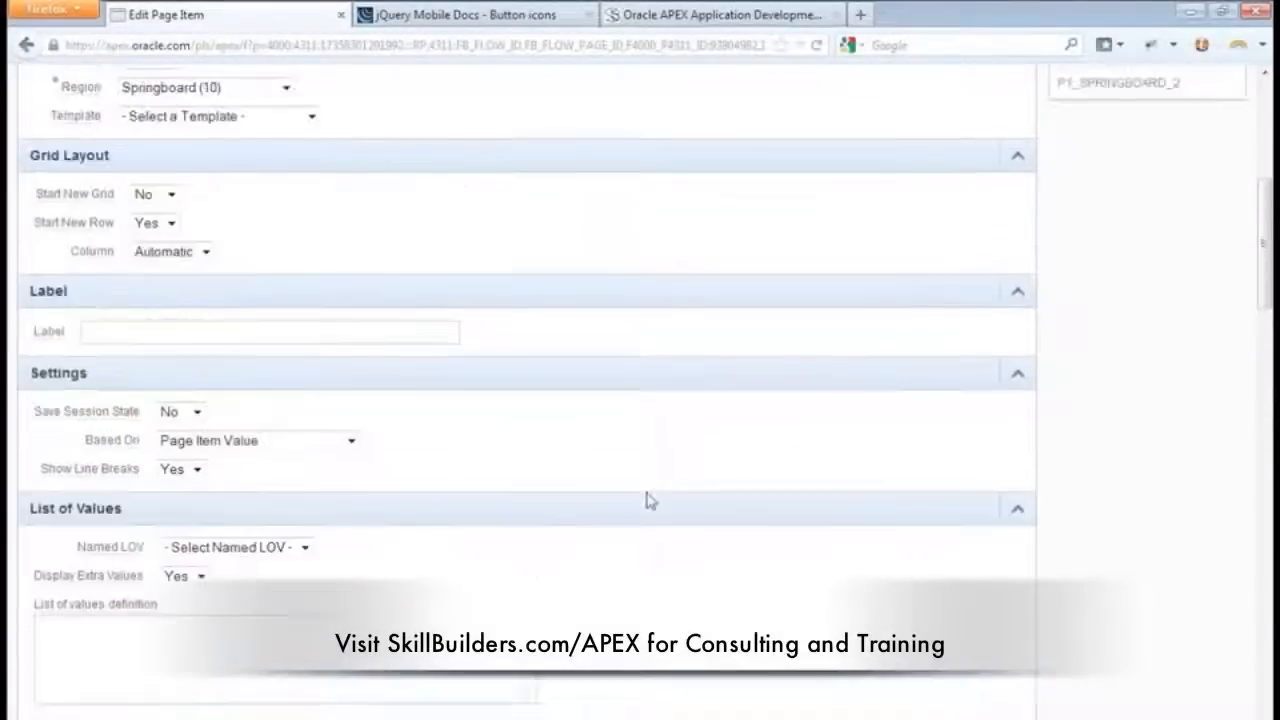
{"action": "double_click", "coordinate": [68, 156]}
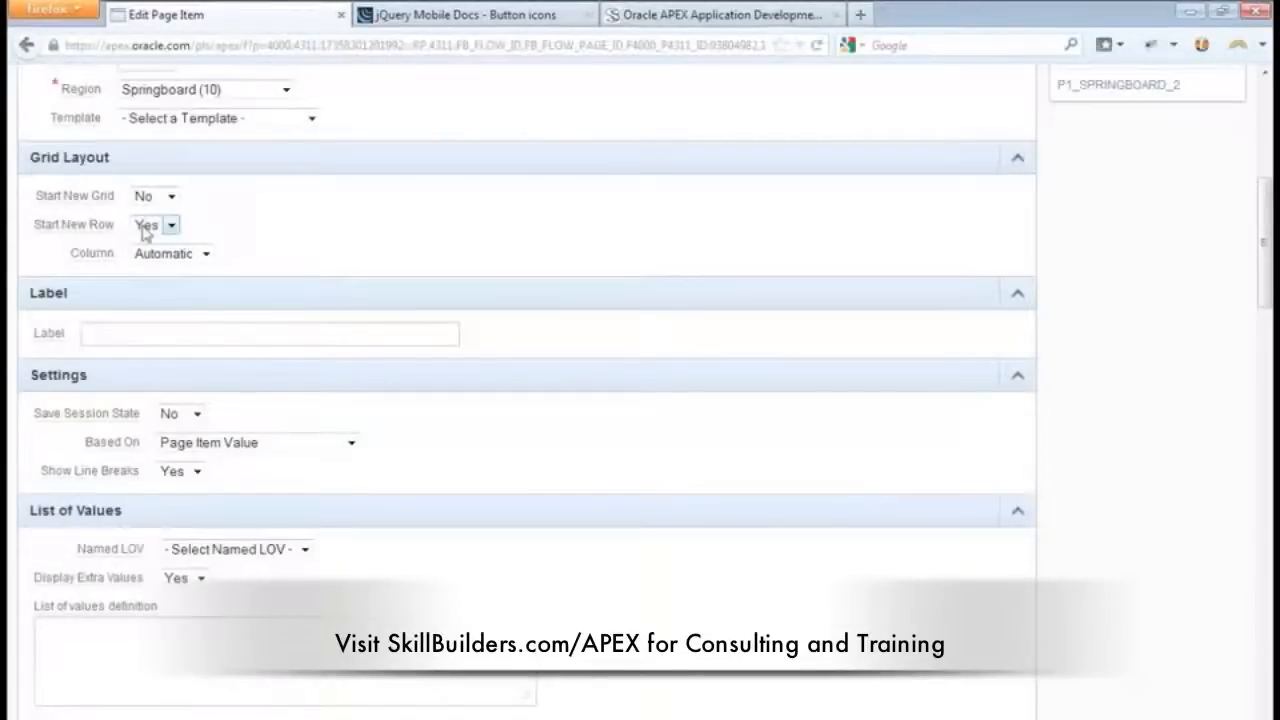
{"action": "left_click", "coordinate": [170, 224]}
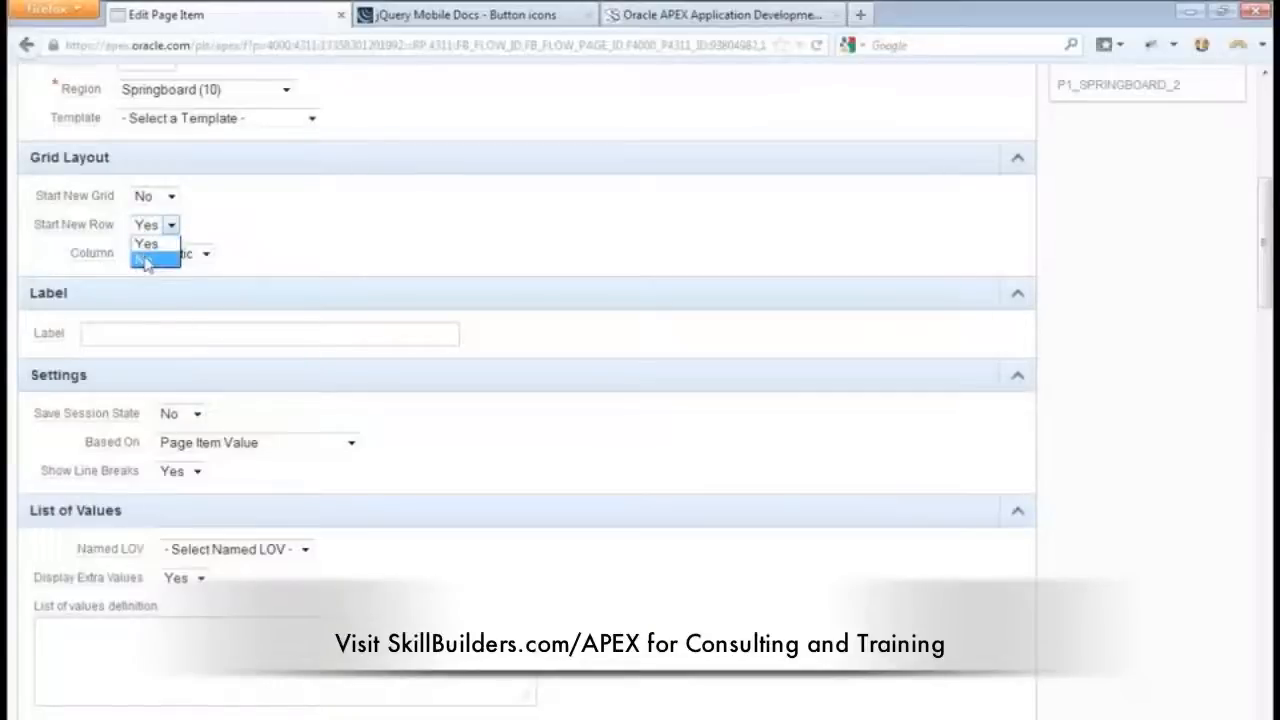
{"action": "left_click", "coordinate": [148, 262]}
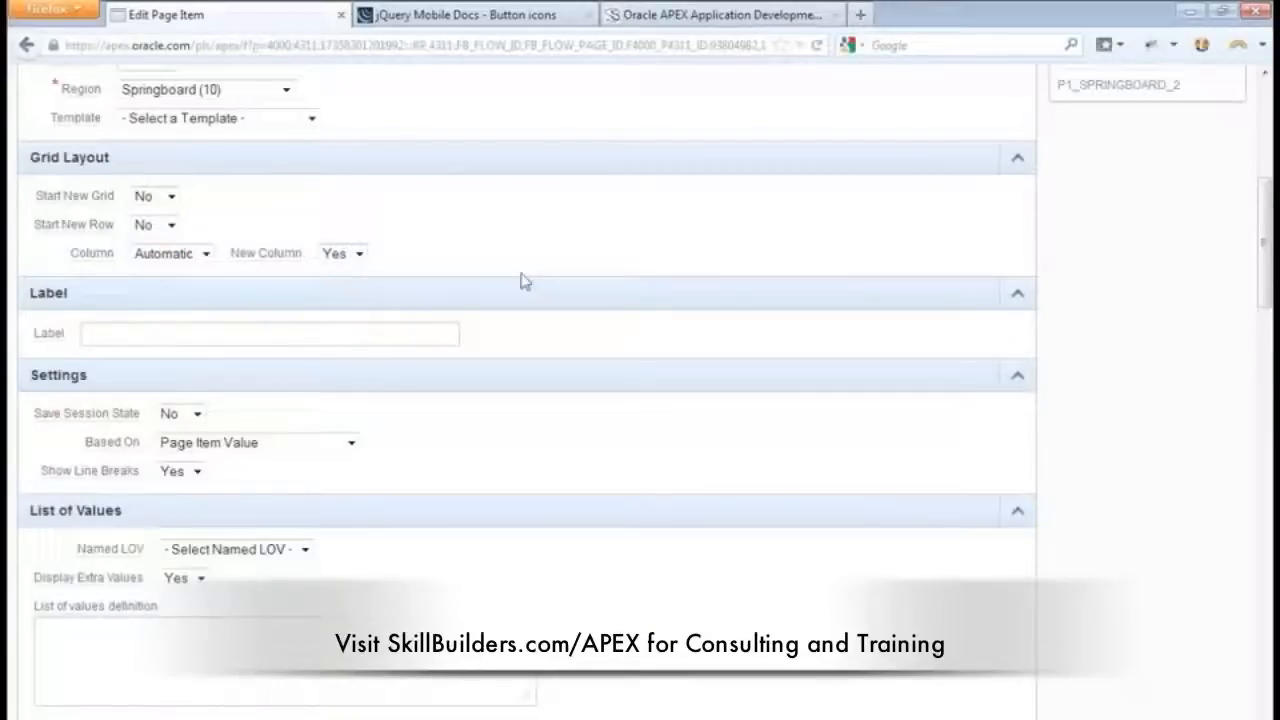
{"action": "mouse_move", "coordinate": [910, 358]}
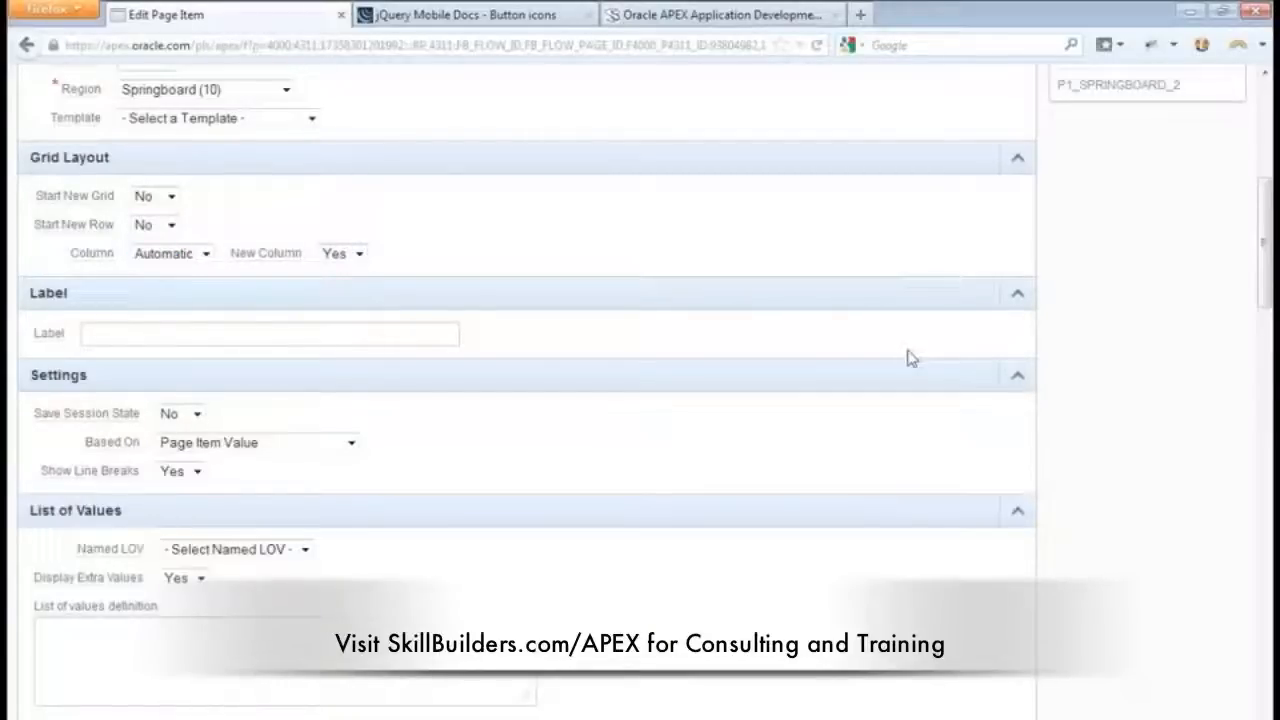
{"action": "scroll", "scroll_direction": "up", "scroll_amount": 3}
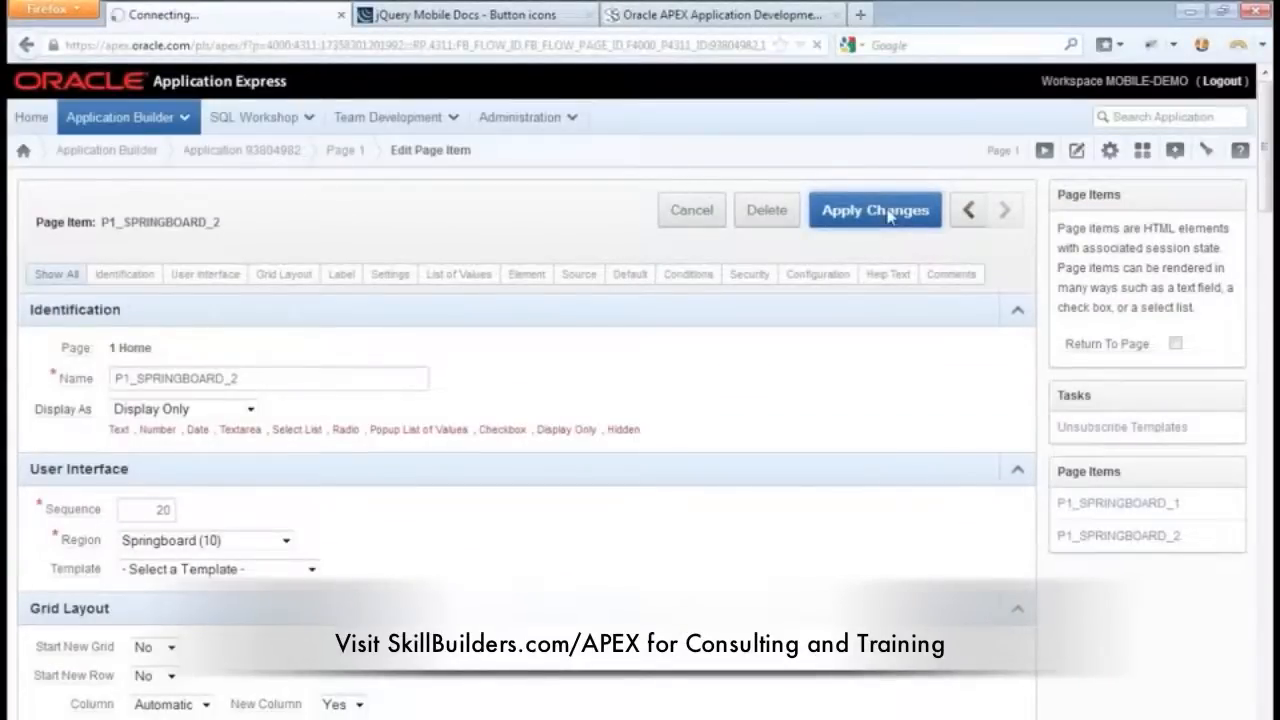
{"action": "left_click", "coordinate": [874, 210]}
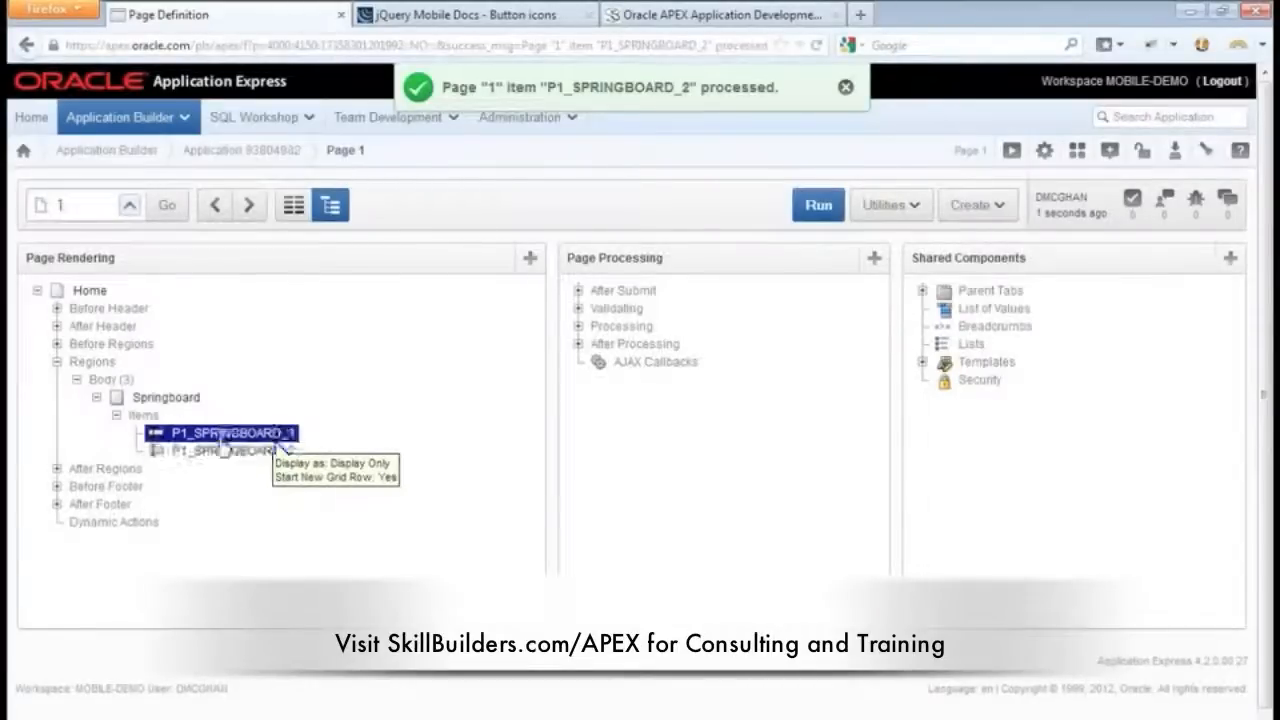
Step: Copy P1_SPRINGBOARD_1 on page 1 as P1_SPRINGBOARD_3 with sequence 30
{"action": "right_click", "coordinate": [232, 432]}
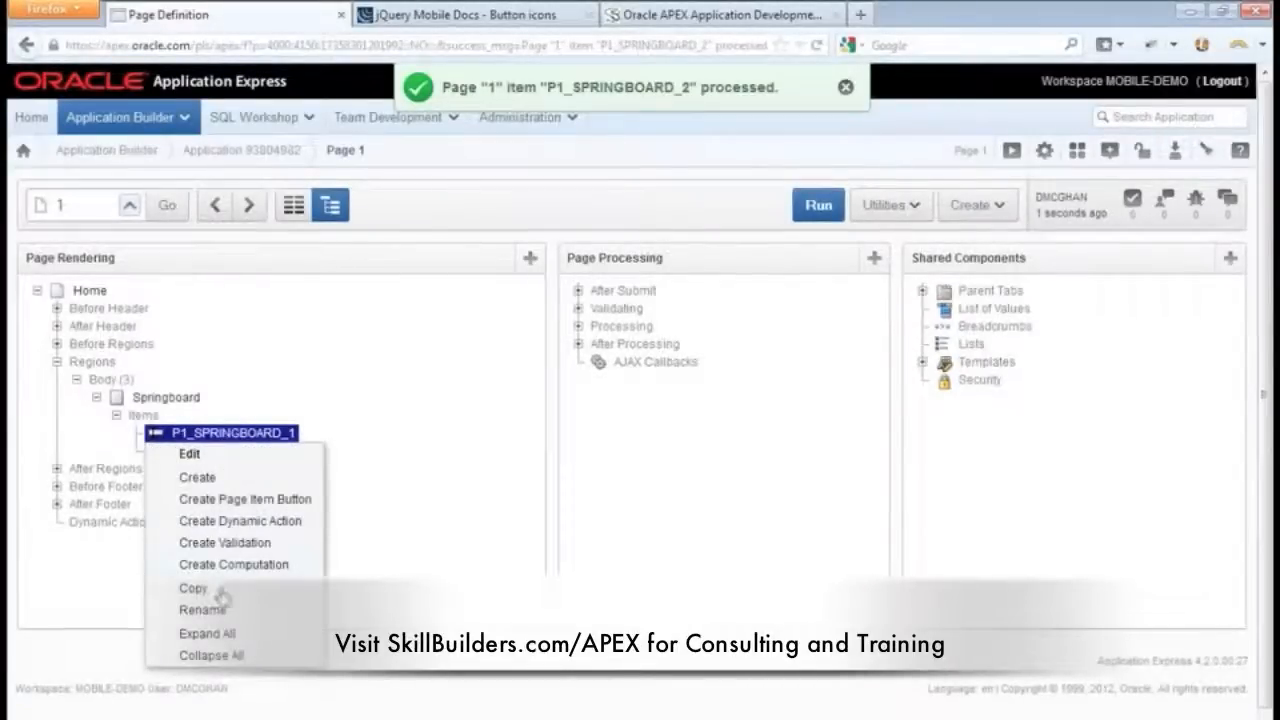
{"action": "left_click", "coordinate": [192, 588]}
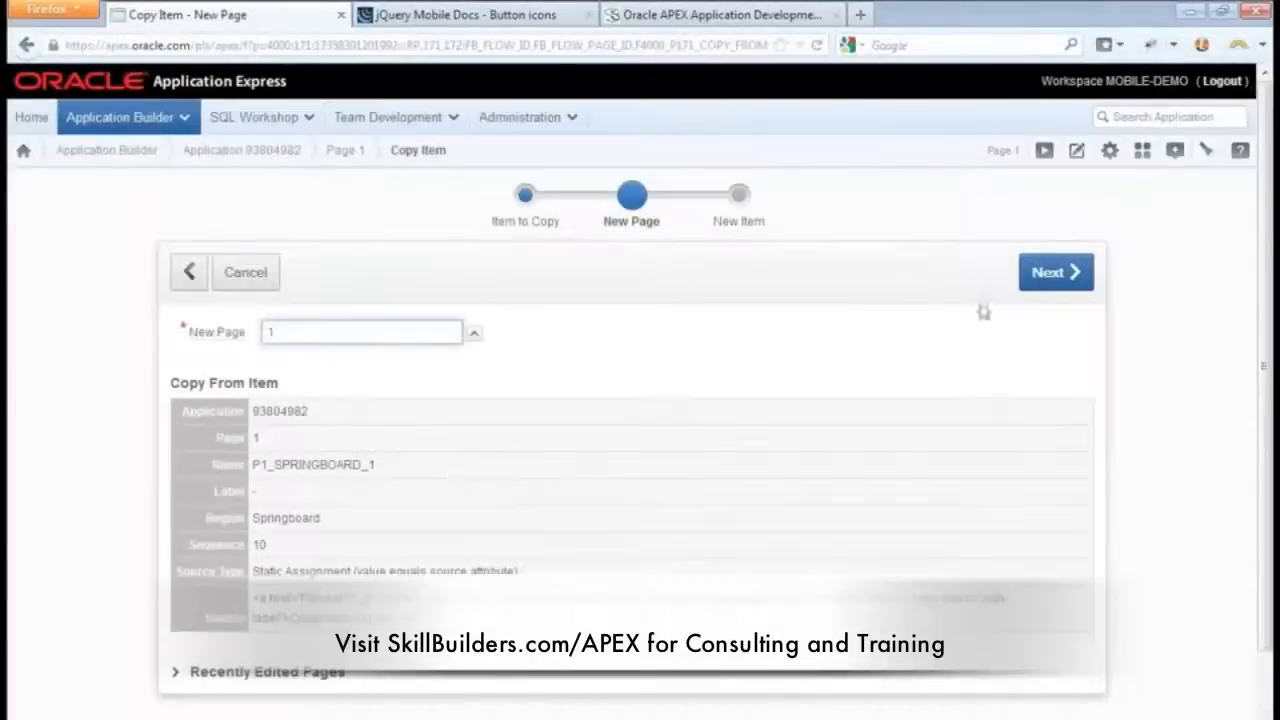
{"action": "left_click", "coordinate": [1056, 272]}
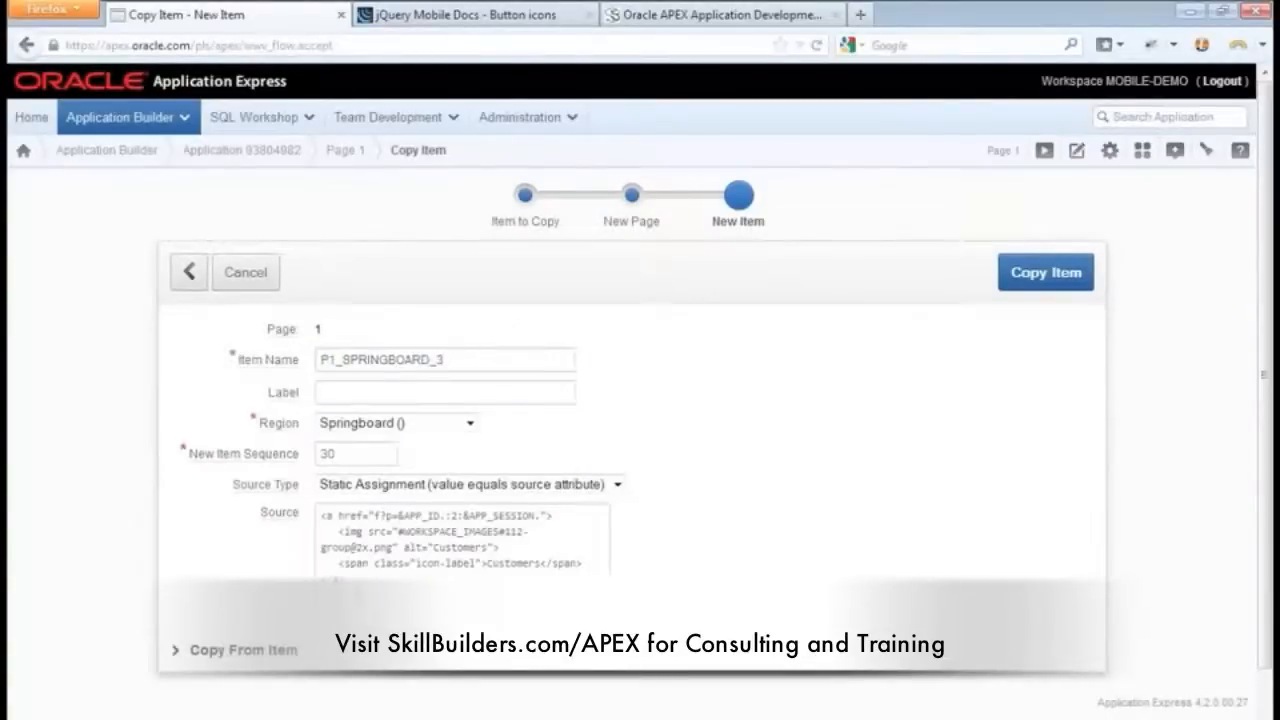
{"action": "left_click", "coordinate": [1044, 272]}
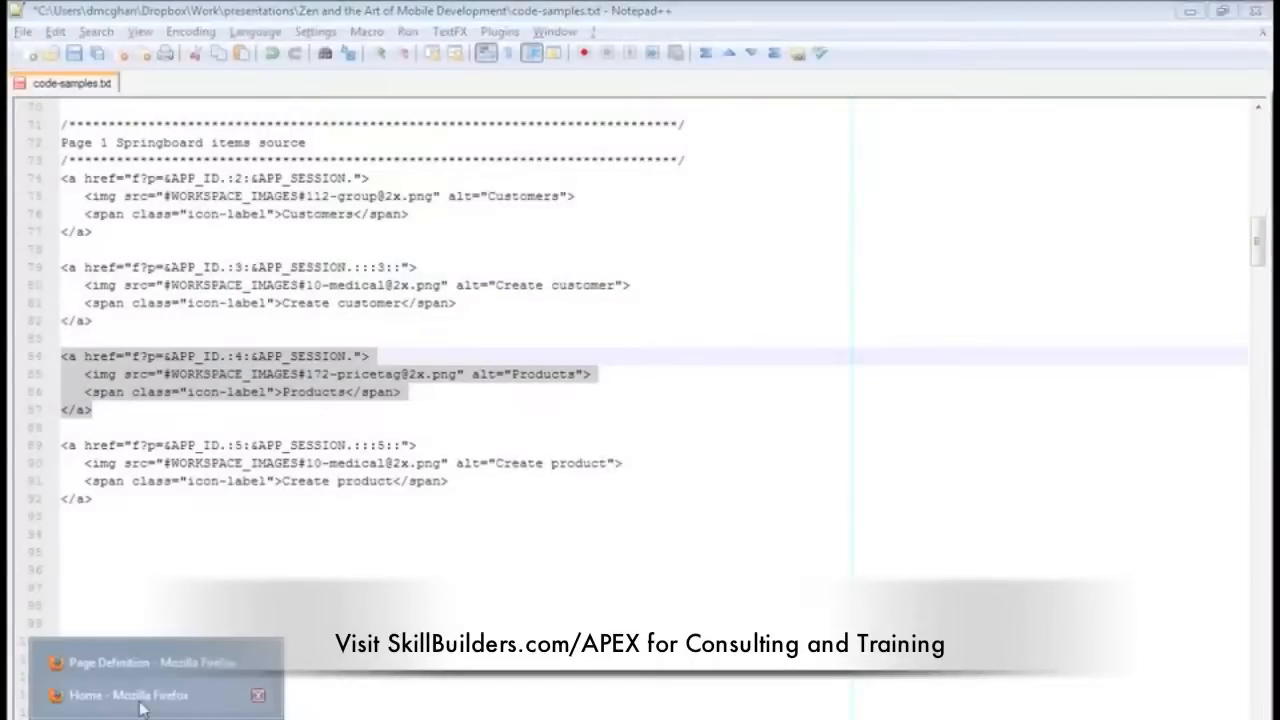
Step: Put the Products link markup in the P1_SPRINGBOARD_3 source and apply changes
{"action": "left_click", "coordinate": [128, 696]}
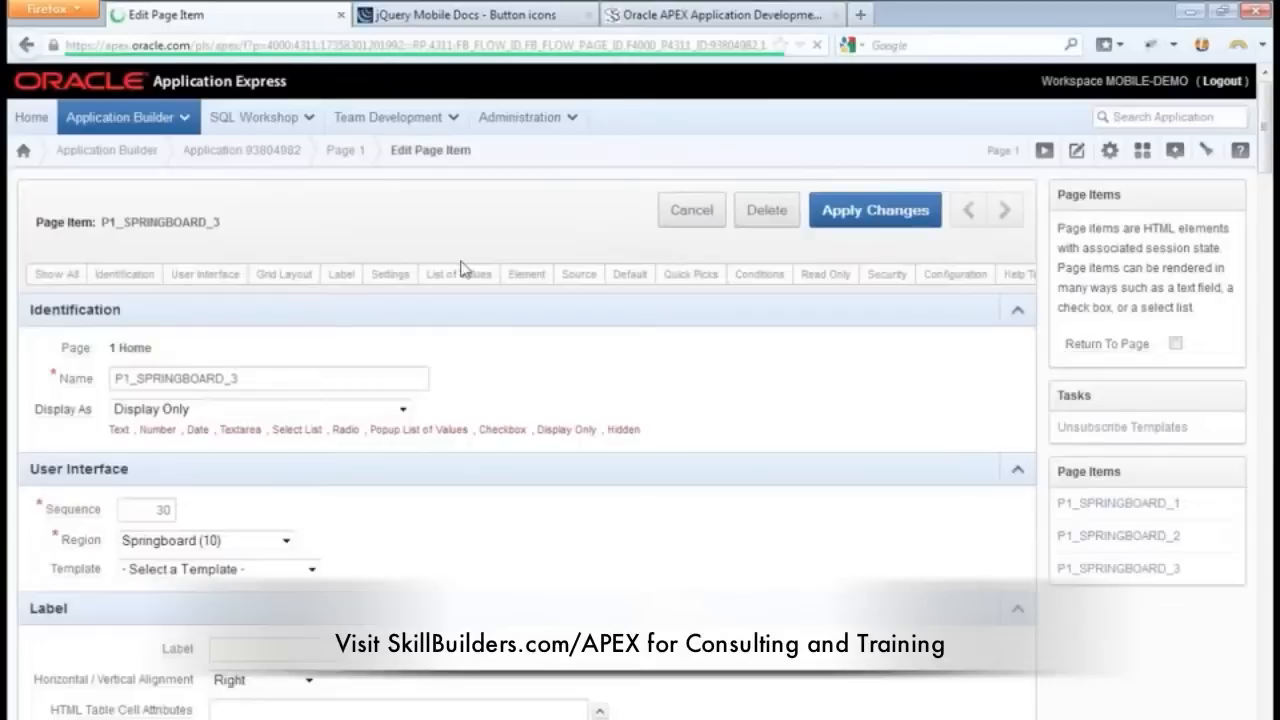
{"action": "left_click", "coordinate": [578, 274]}
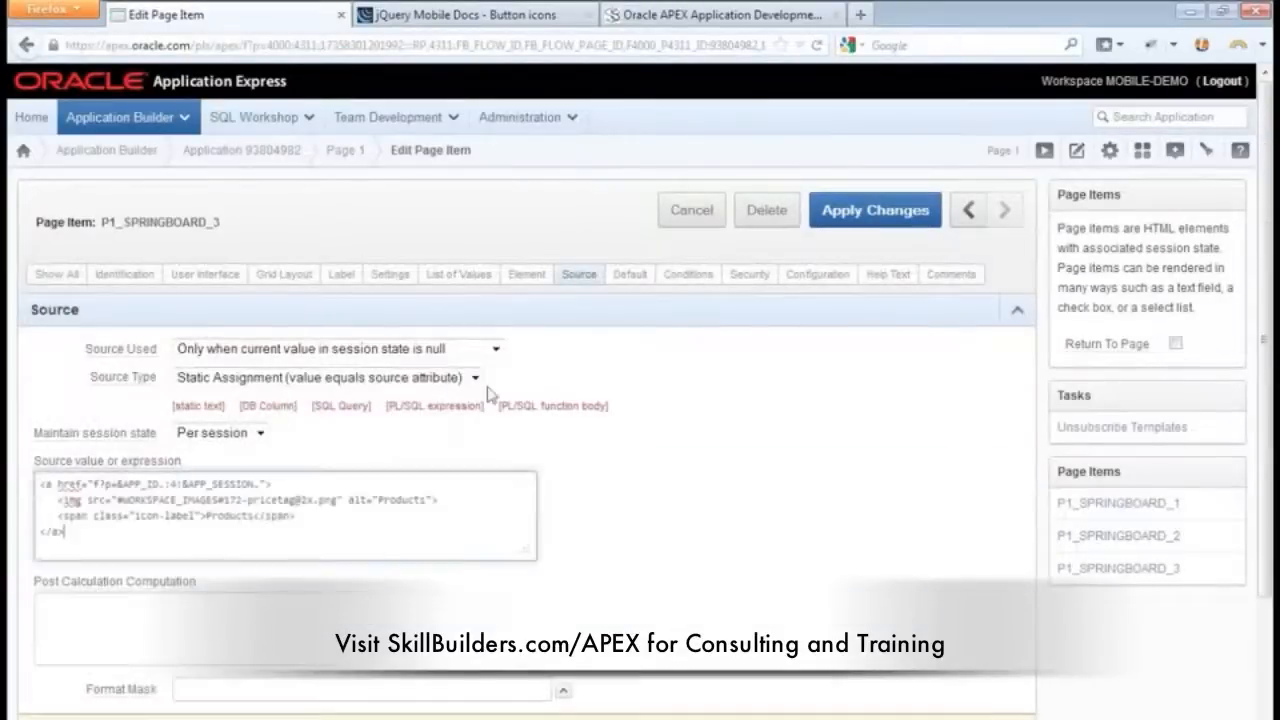
{"action": "left_click", "coordinate": [874, 210]}
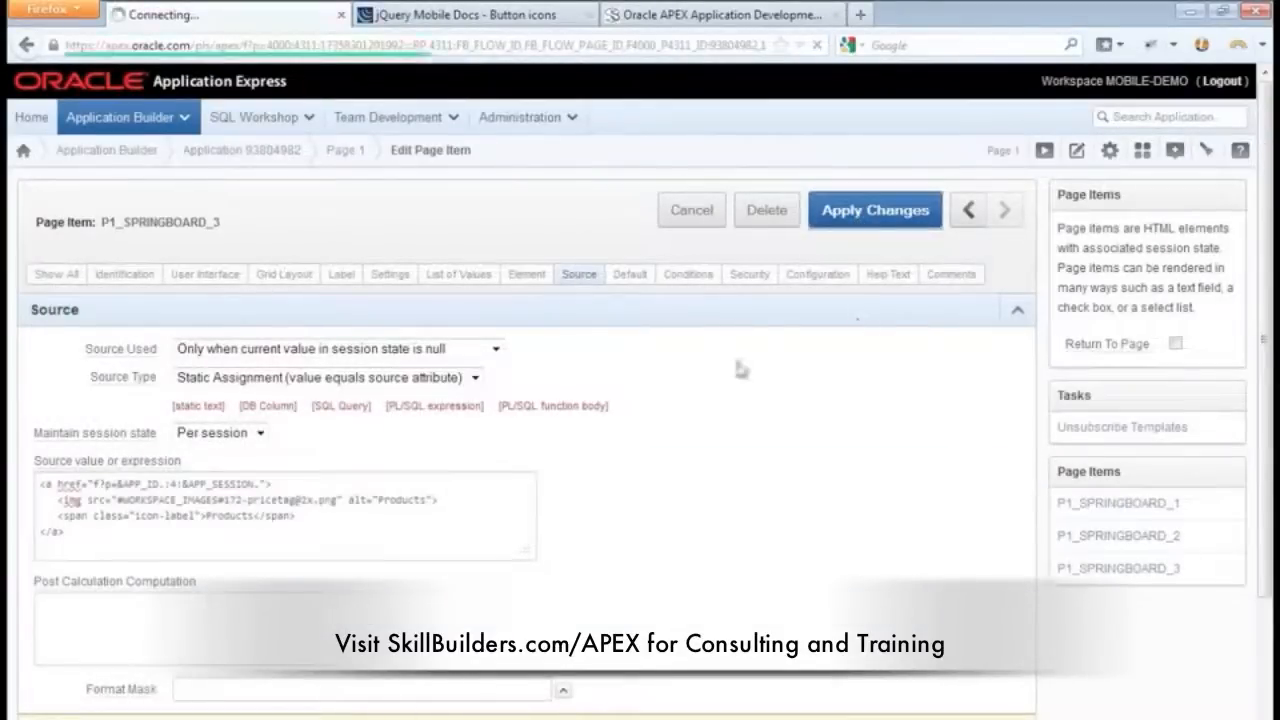
{"action": "left_click", "coordinate": [874, 210]}
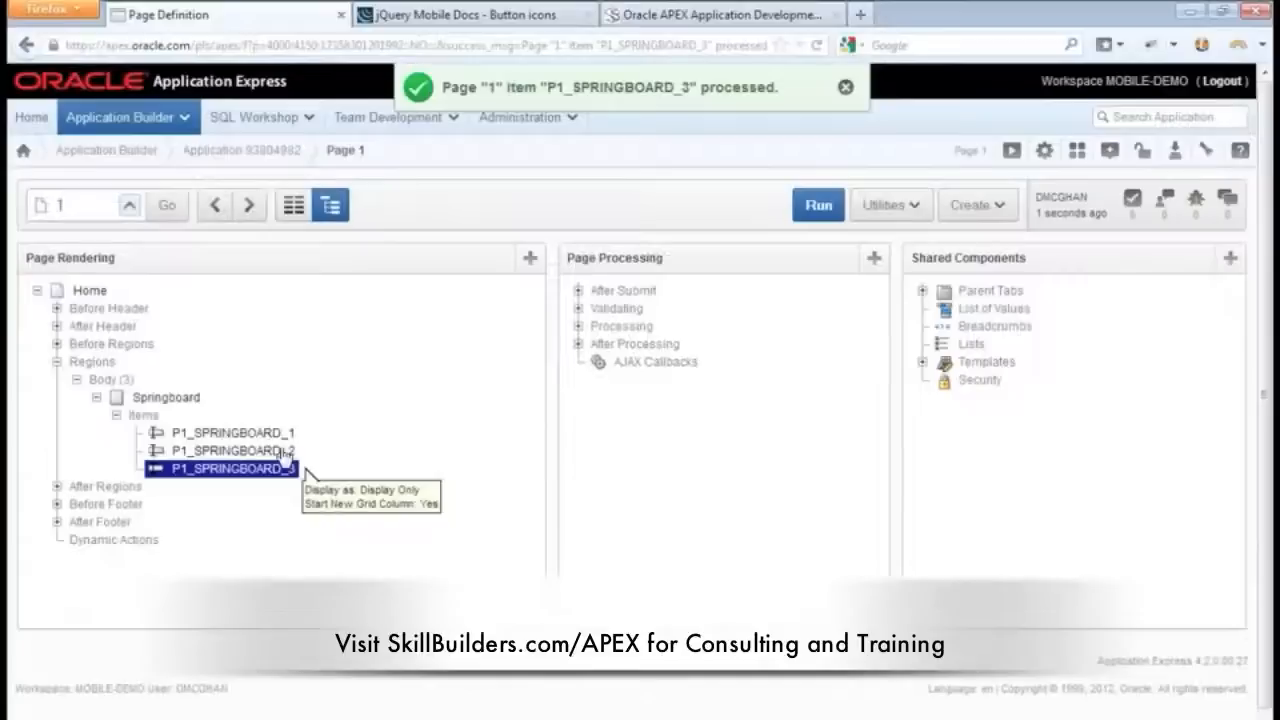
Step: Copy P1_SPRINGBOARD_2 as P1_SPRINGBOARD_4 with the Create product link source and save it
{"action": "right_click", "coordinate": [232, 452]}
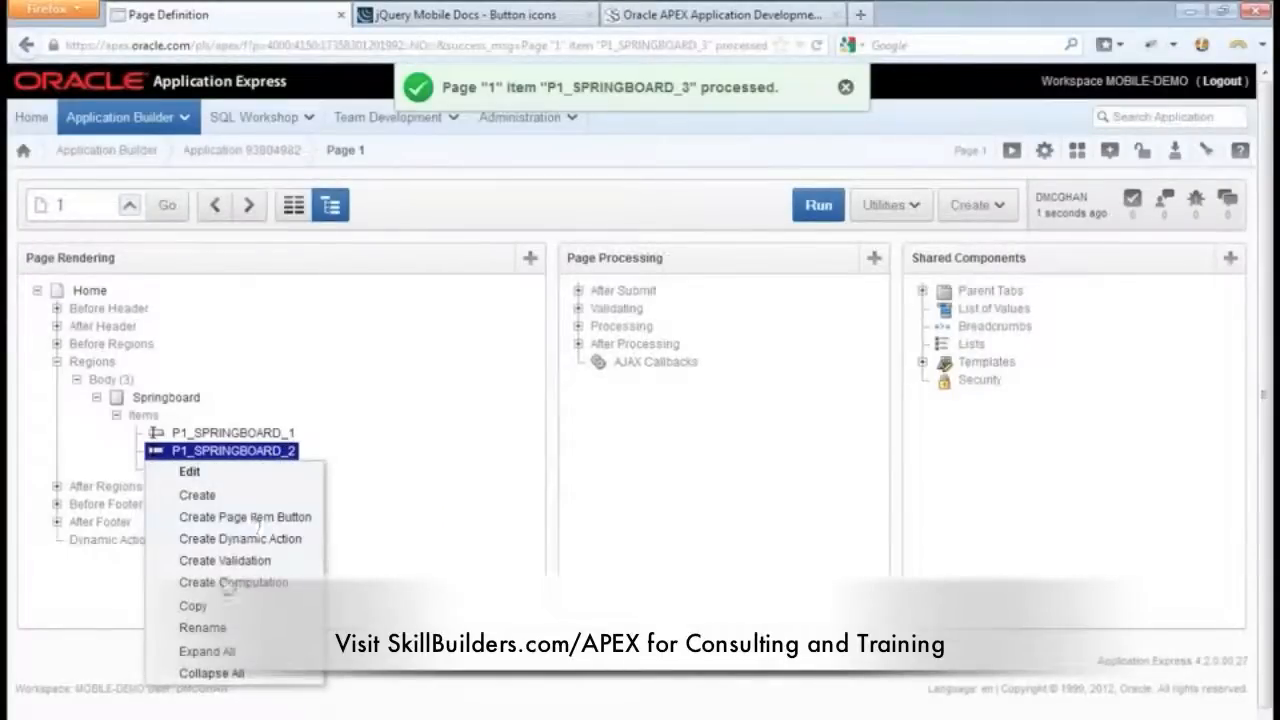
{"action": "left_click", "coordinate": [192, 604]}
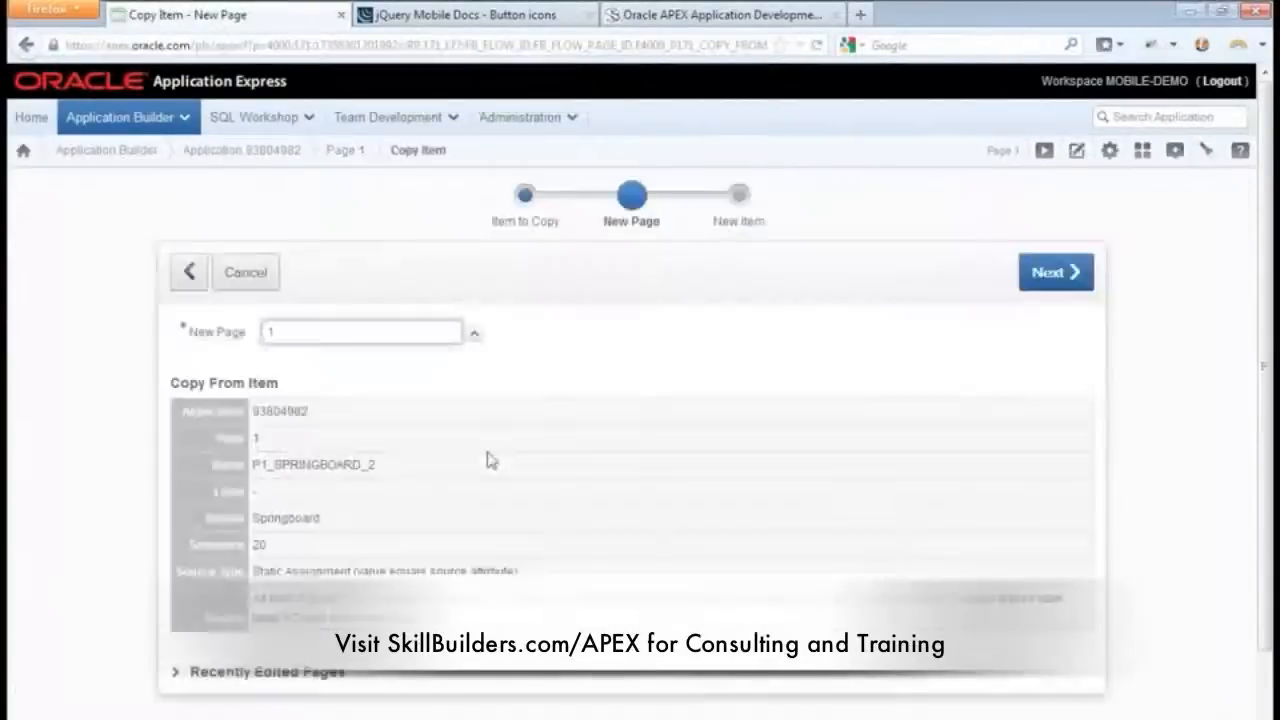
{"action": "left_click", "coordinate": [1056, 272]}
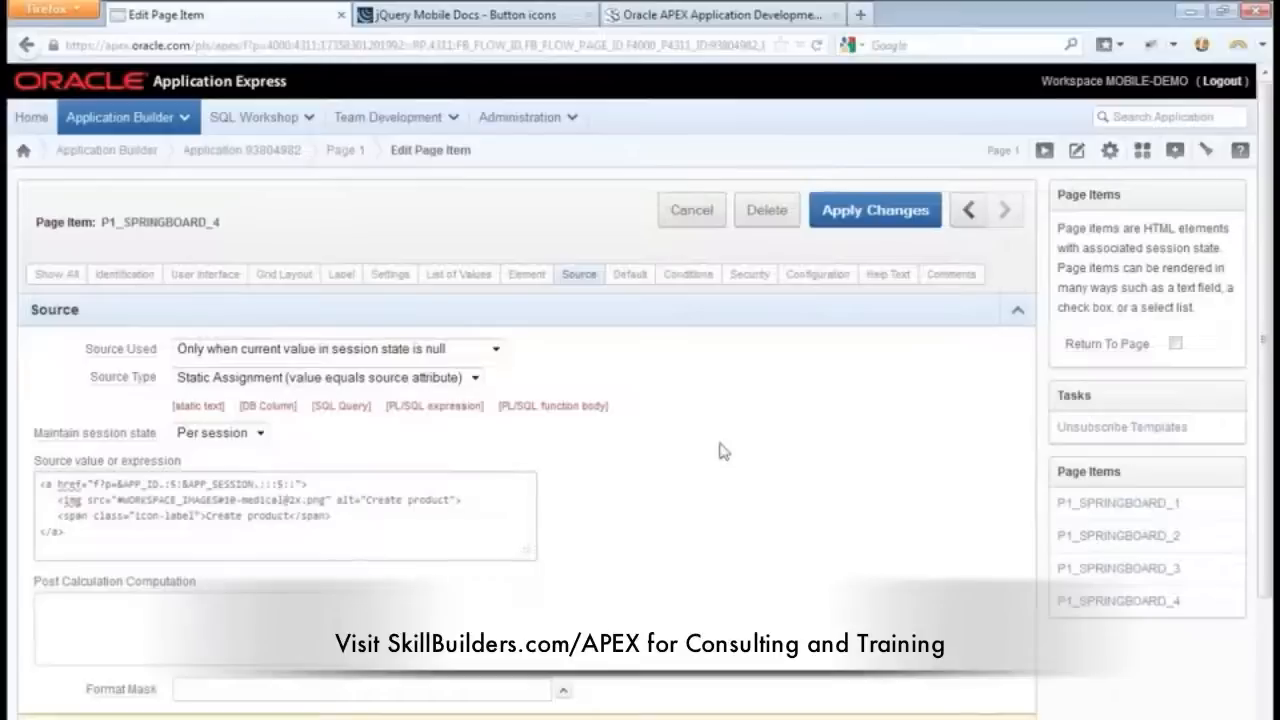
{"action": "mouse_move", "coordinate": [644, 496]}
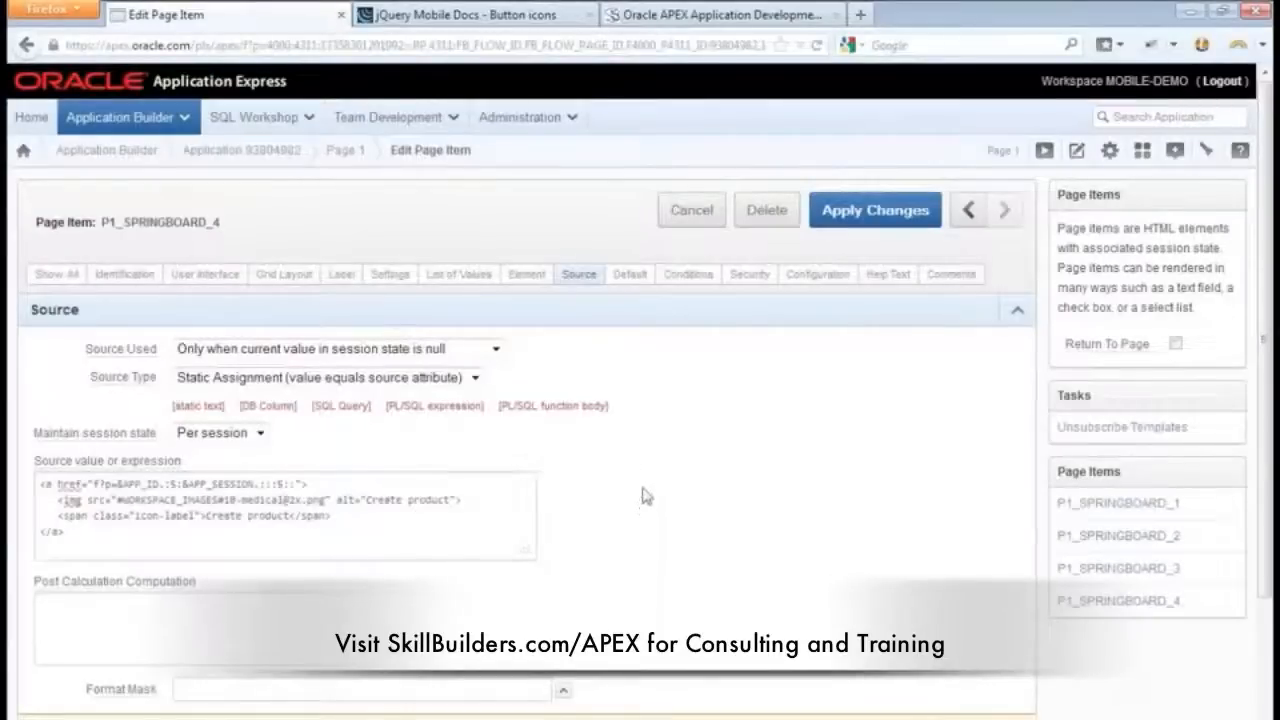
{"action": "left_click", "coordinate": [874, 210]}
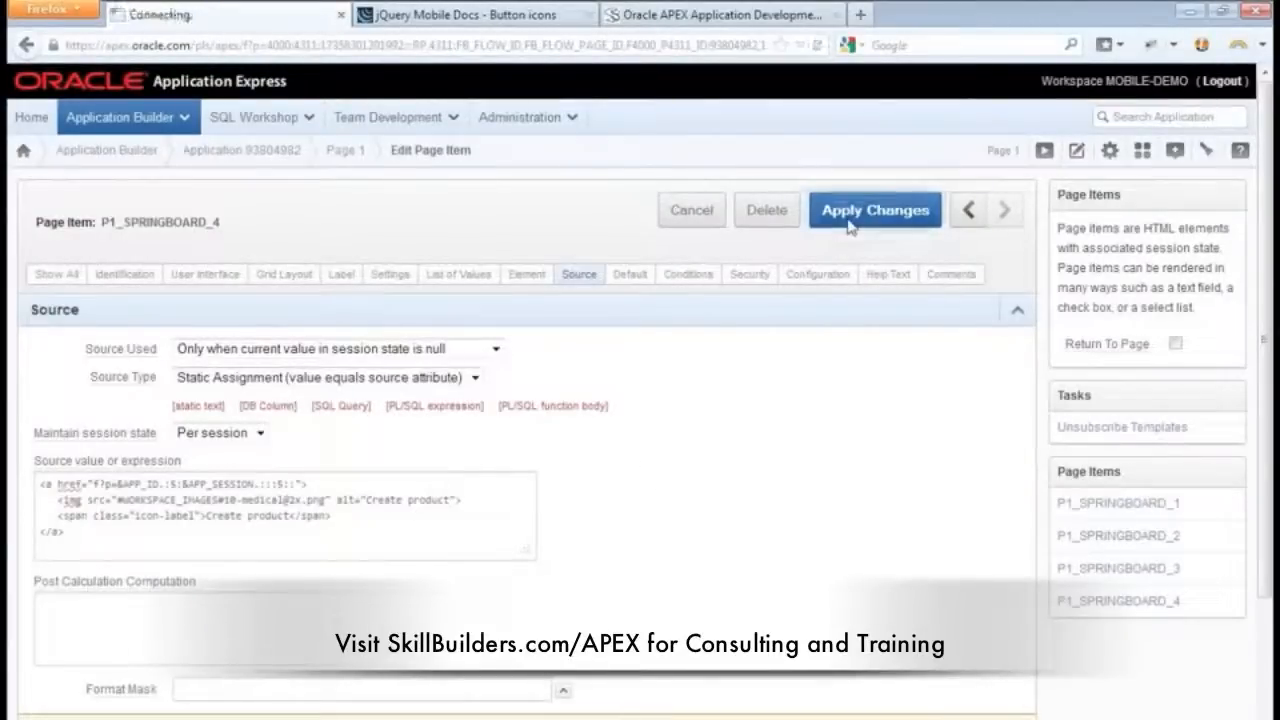
{"action": "left_click", "coordinate": [874, 210]}
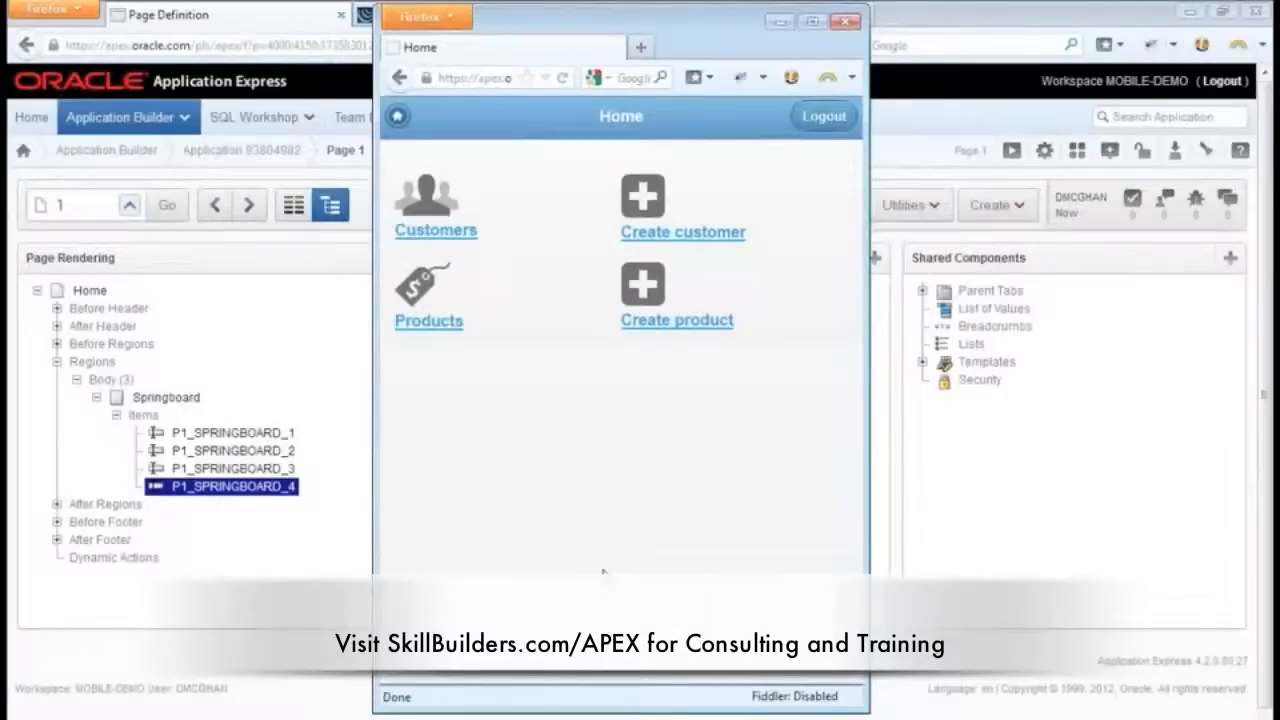
{"action": "mouse_move", "coordinate": [372, 500]}
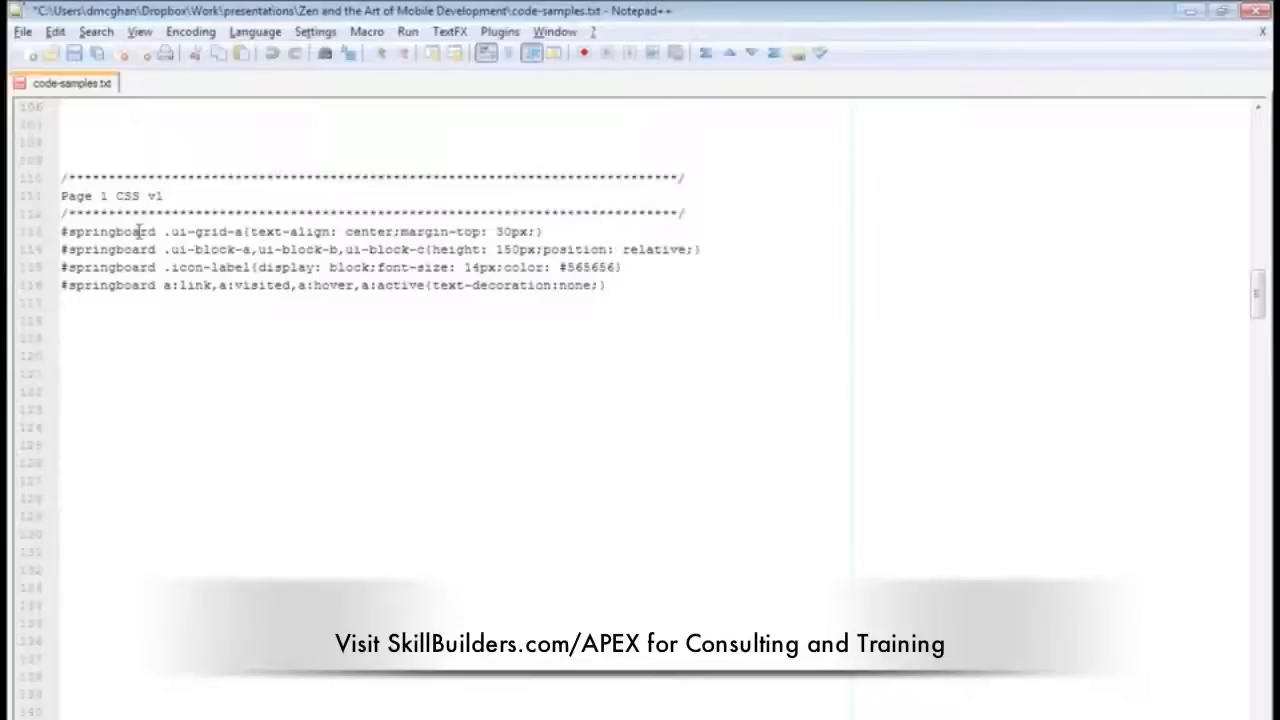
Step: Examine the #springboard .ui-grid-a text-align rule in the Page 1 CSS samples
{"action": "double_click", "coordinate": [108, 232]}
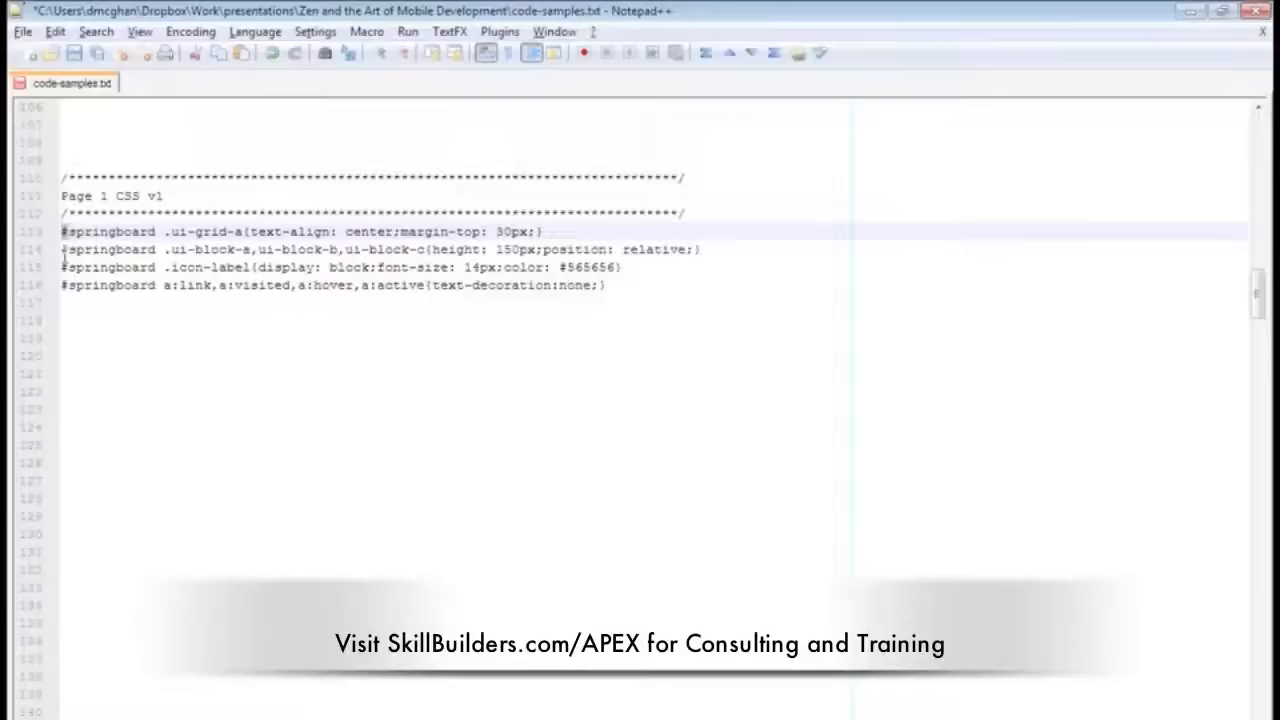
{"action": "double_click", "coordinate": [108, 232]}
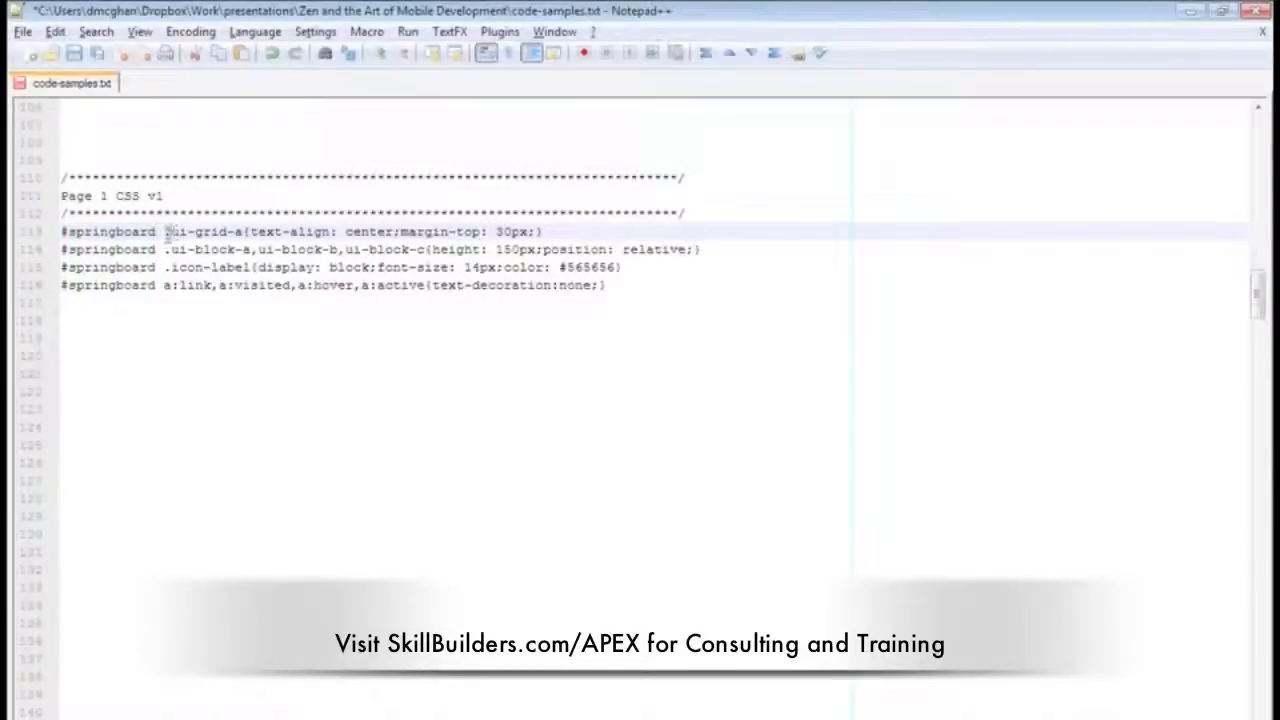
{"action": "double_click", "coordinate": [204, 232]}
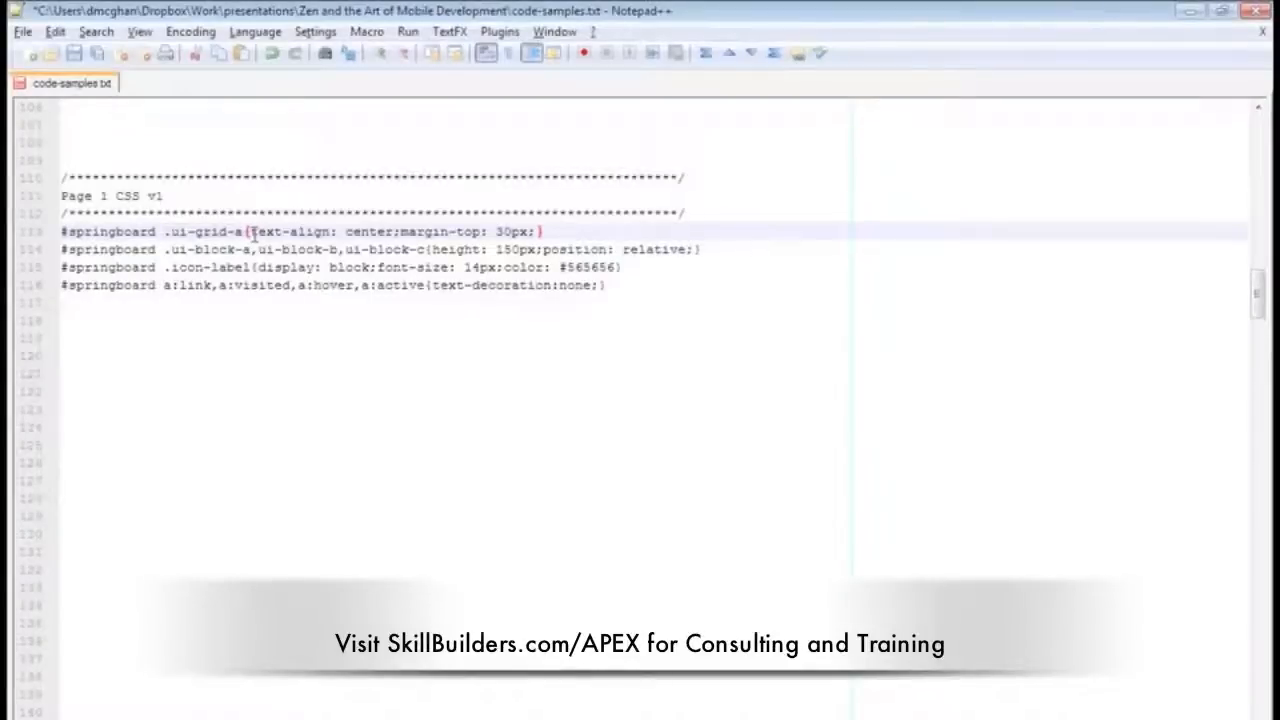
{"action": "double_click", "coordinate": [292, 232]}
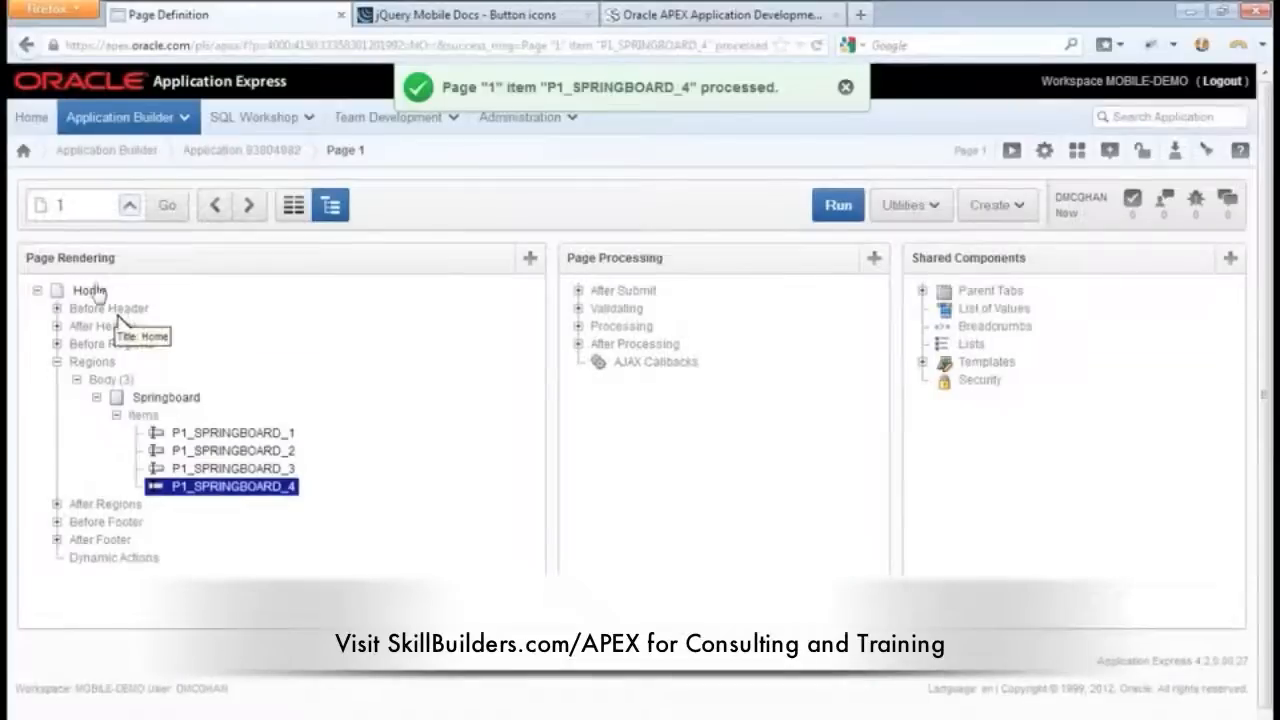
Step: Enter '#springboard .ui-grid-a{text-align: center;margin-top: 30px;}' in the Home page's inline CSS
{"action": "left_click", "coordinate": [88, 290]}
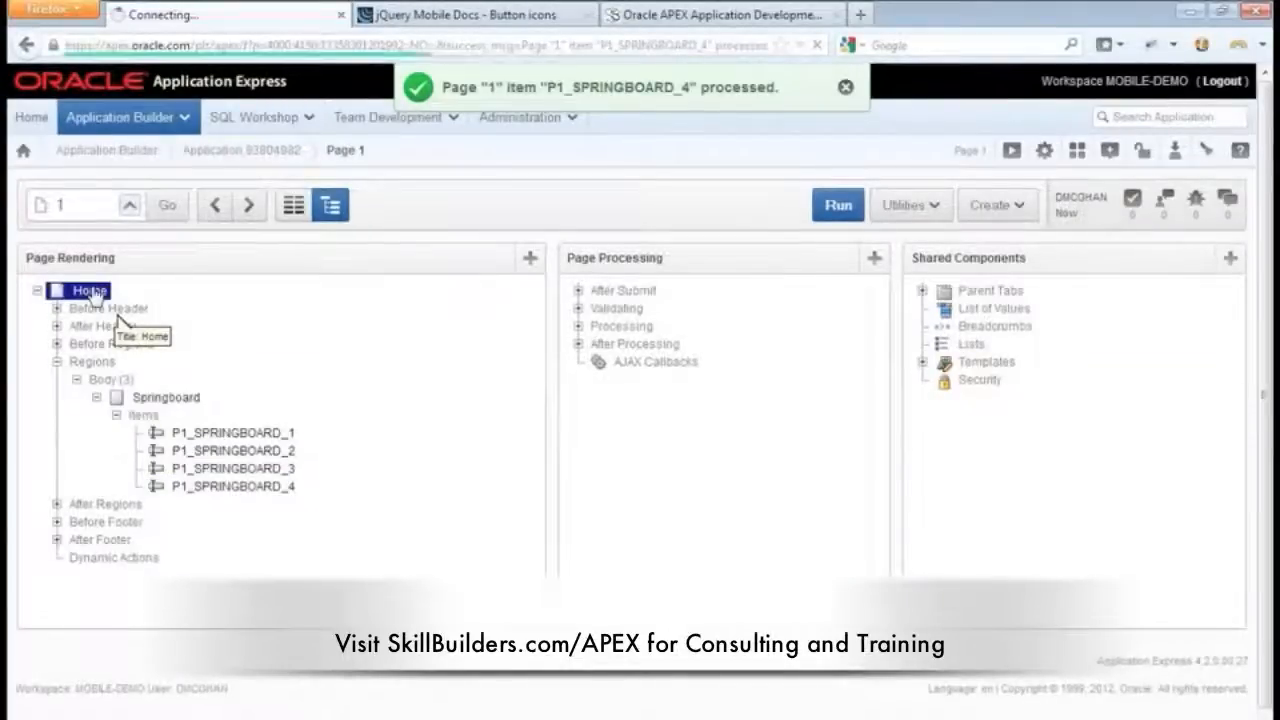
{"action": "left_click", "coordinate": [90, 290]}
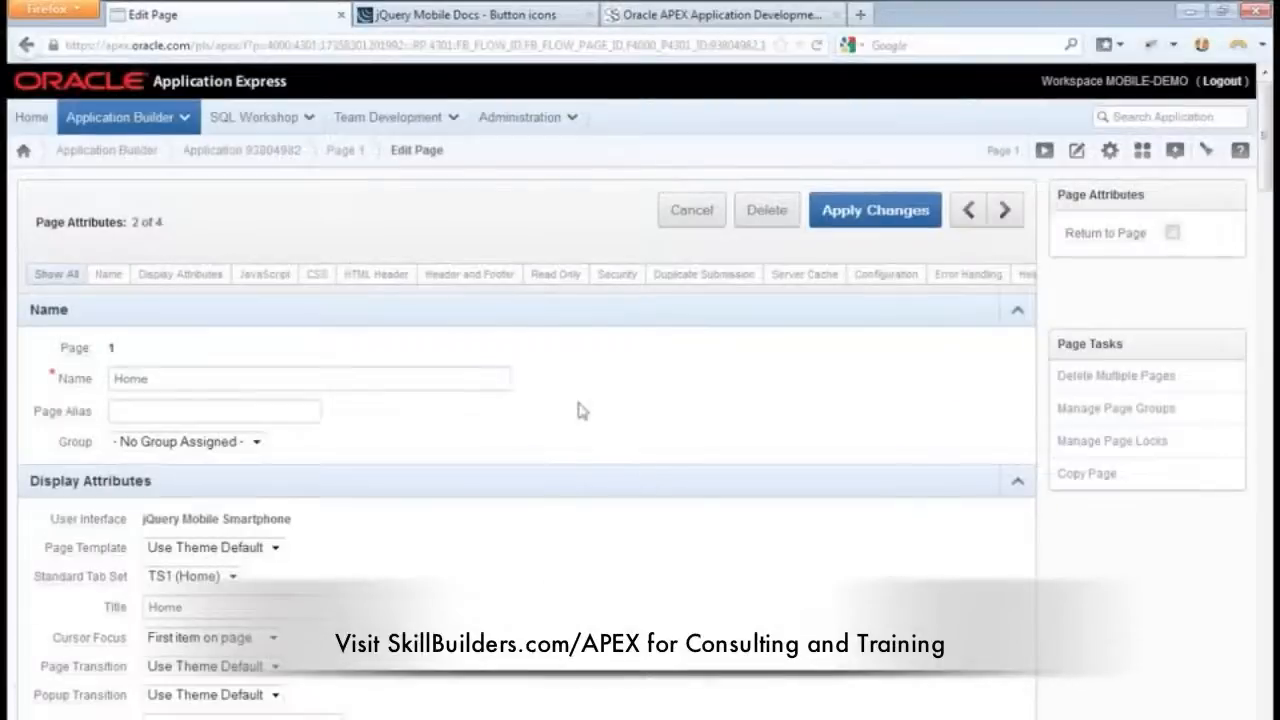
{"action": "scroll", "scroll_direction": "down", "scroll_amount": 3}
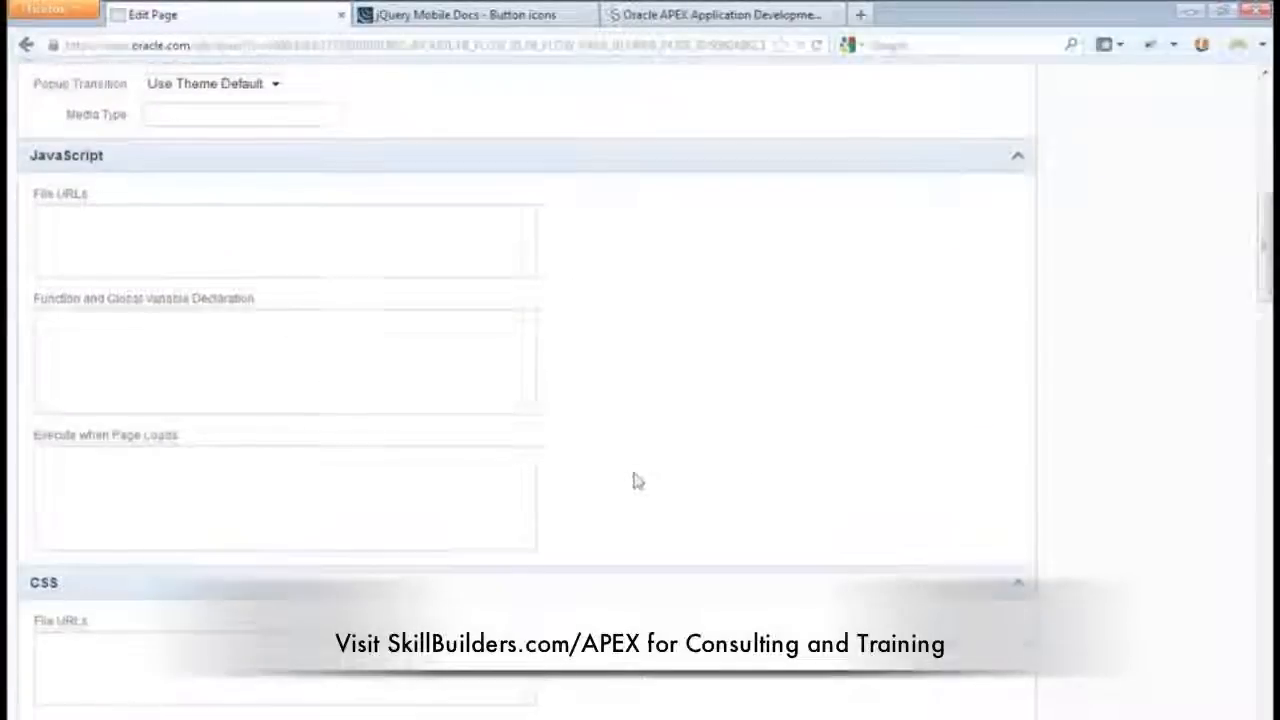
{"action": "scroll", "scroll_direction": "down", "scroll_amount": 3}
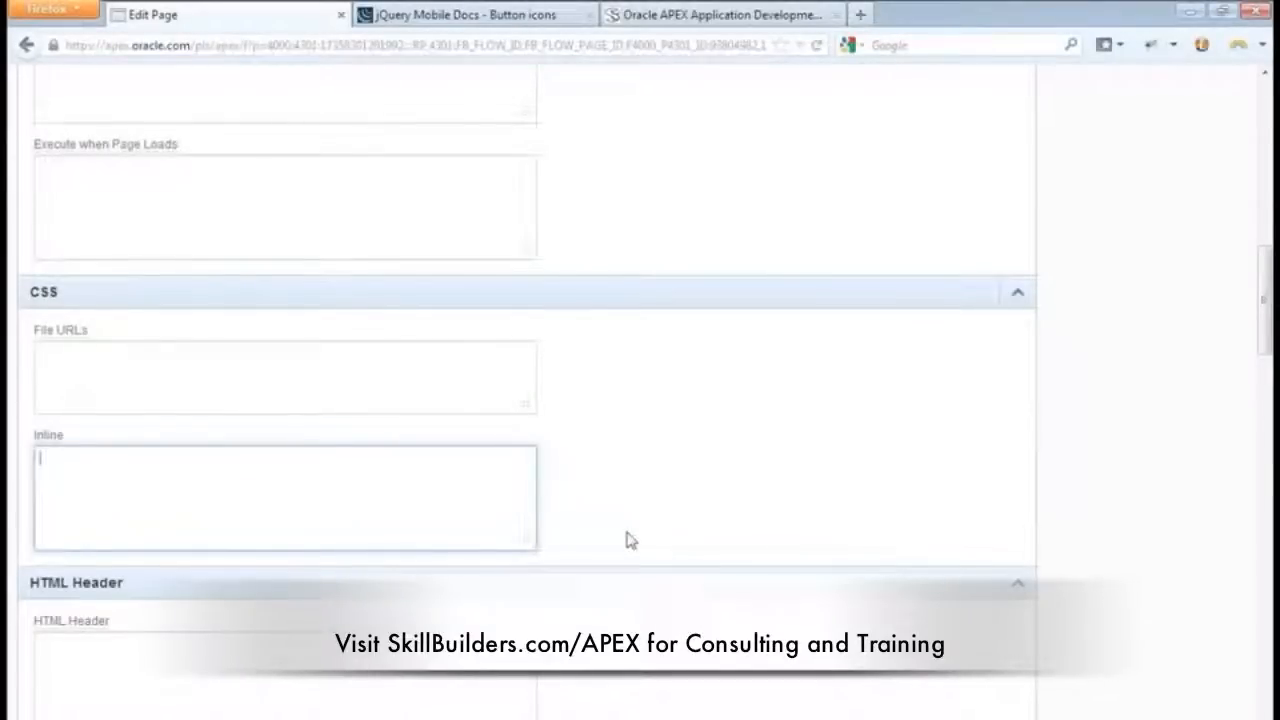
{"action": "type", "text": "#springboard .ui-grid-a{text-align: center;margin-top: 30px;}"}
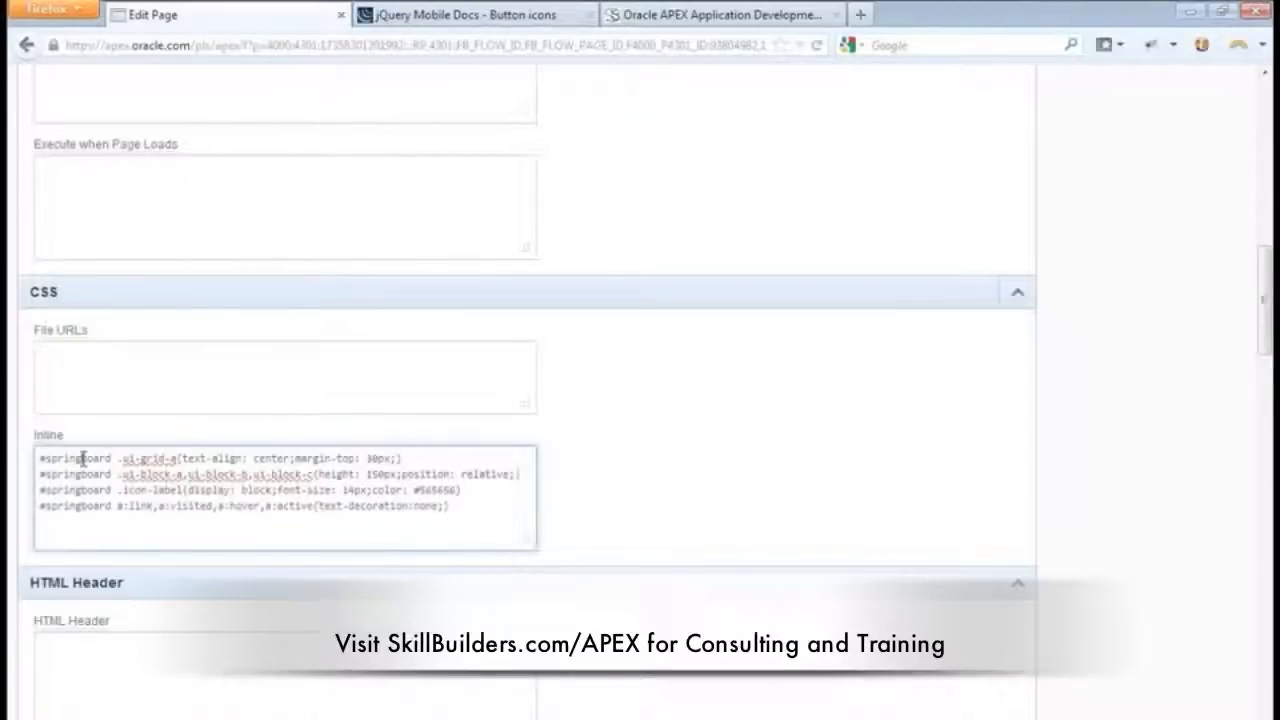
{"action": "double_click", "coordinate": [76, 458]}
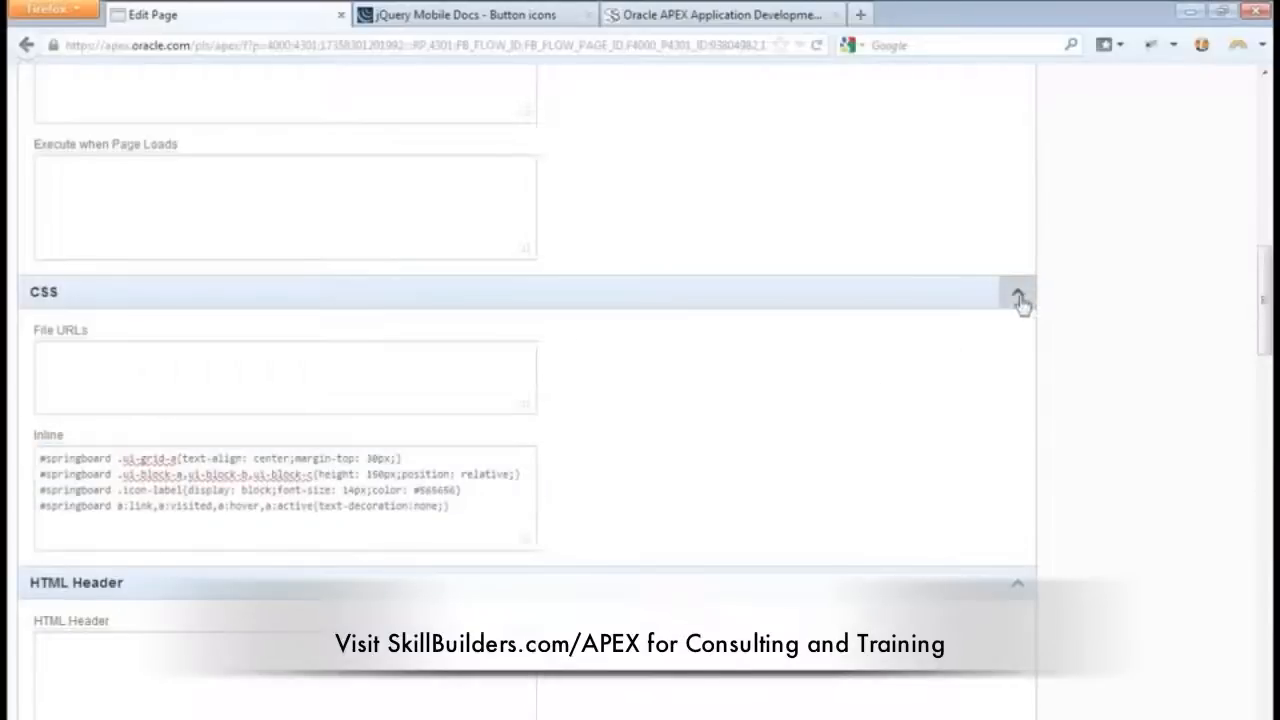
Step: Apply changes to save page 1 with the new inline CSS
{"action": "left_click", "coordinate": [874, 210]}
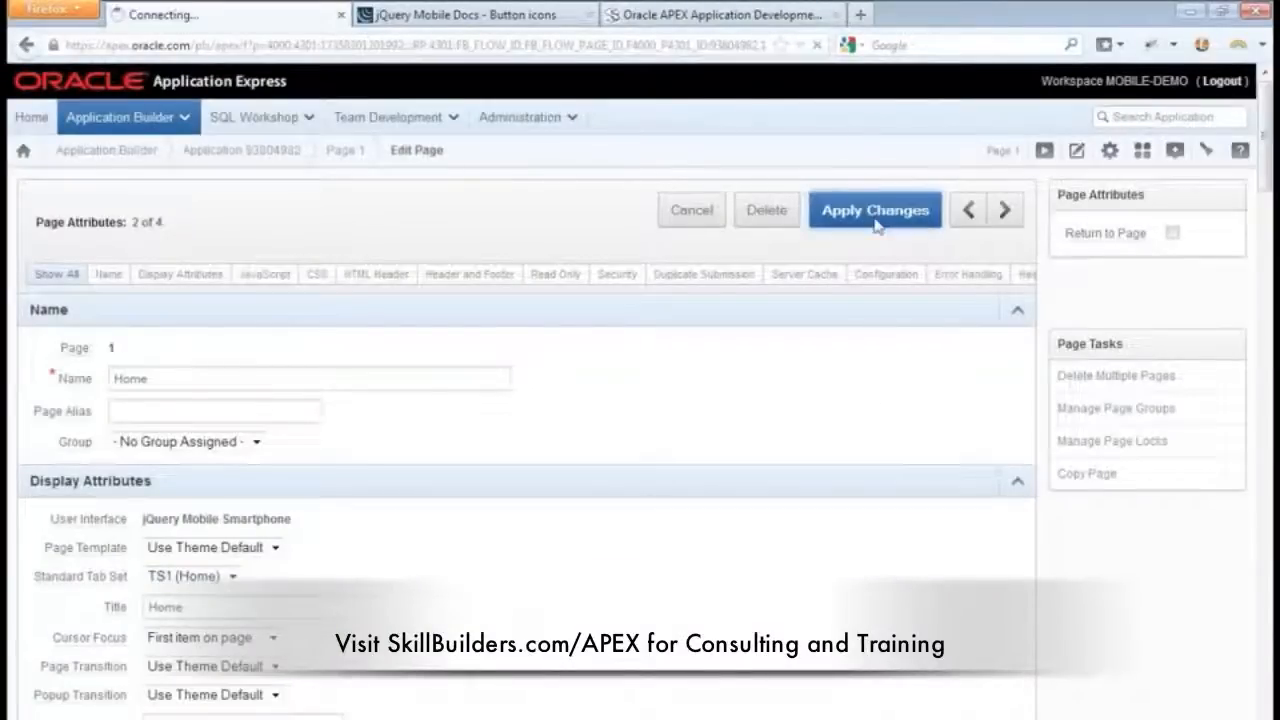
{"action": "left_click", "coordinate": [874, 210]}
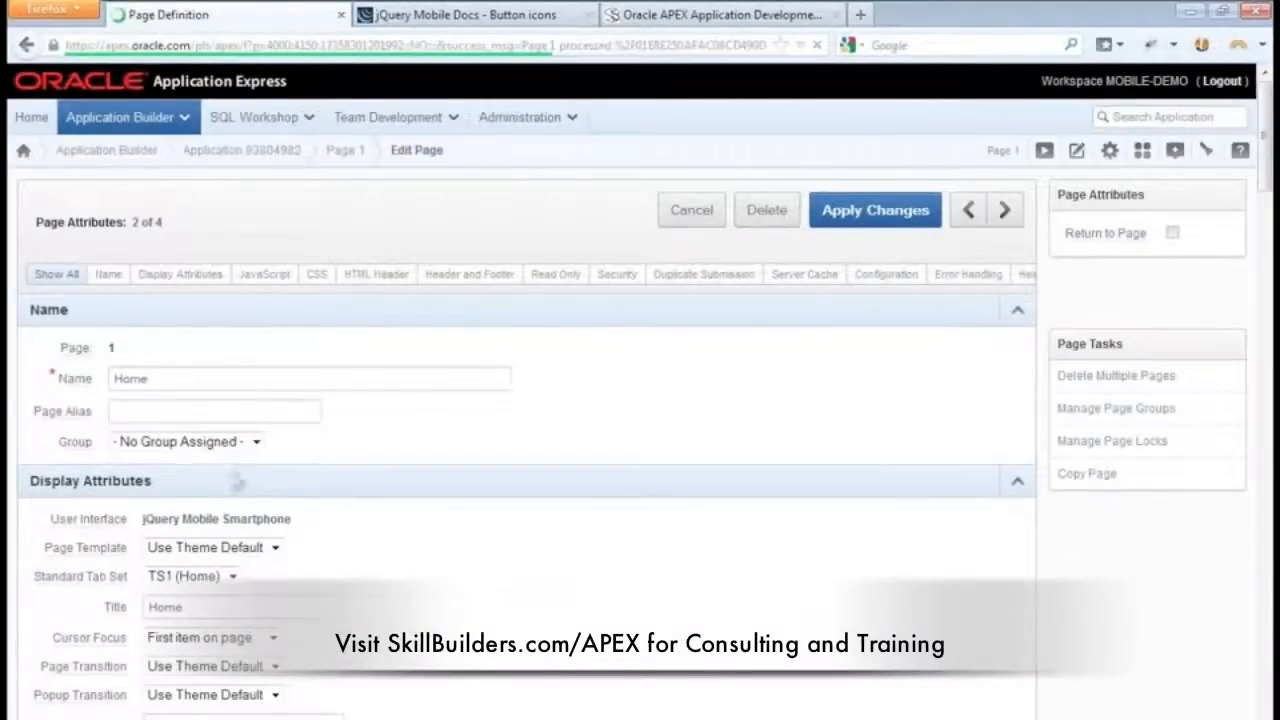
{"action": "left_click", "coordinate": [874, 210]}
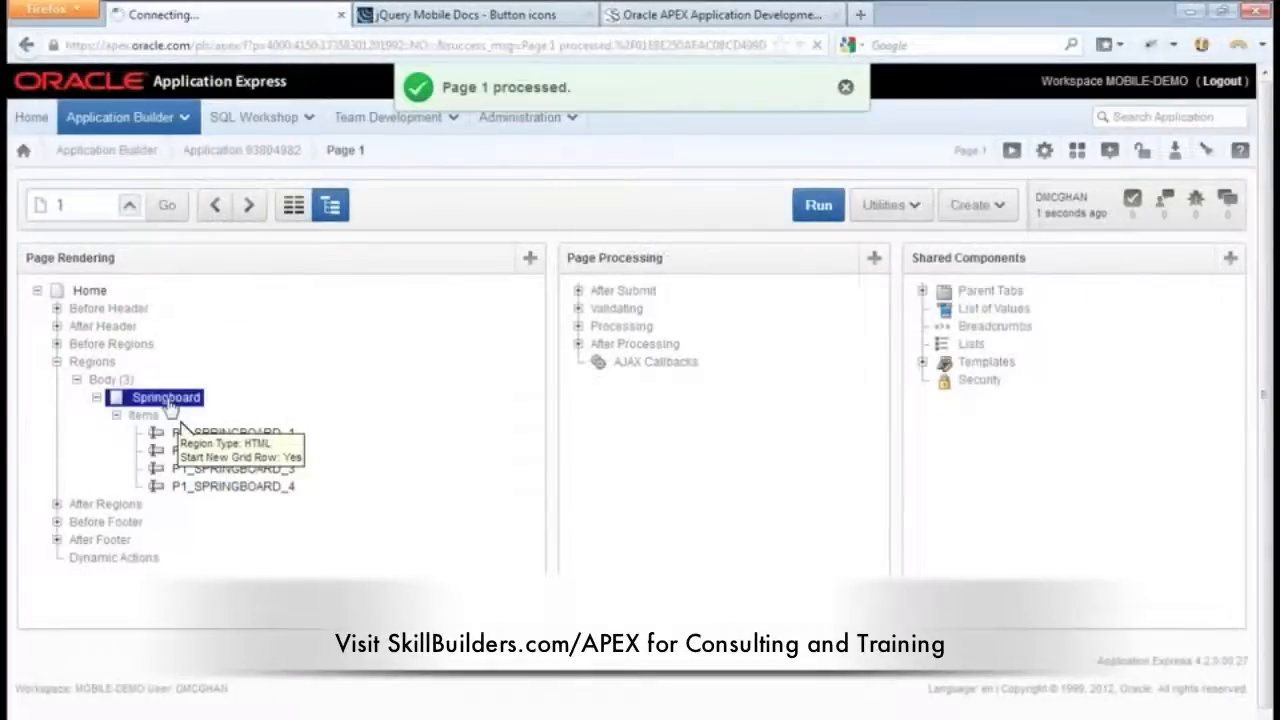
Step: Confirm the Springboard region's Static ID is springboard and apply the changes
{"action": "left_click", "coordinate": [164, 396]}
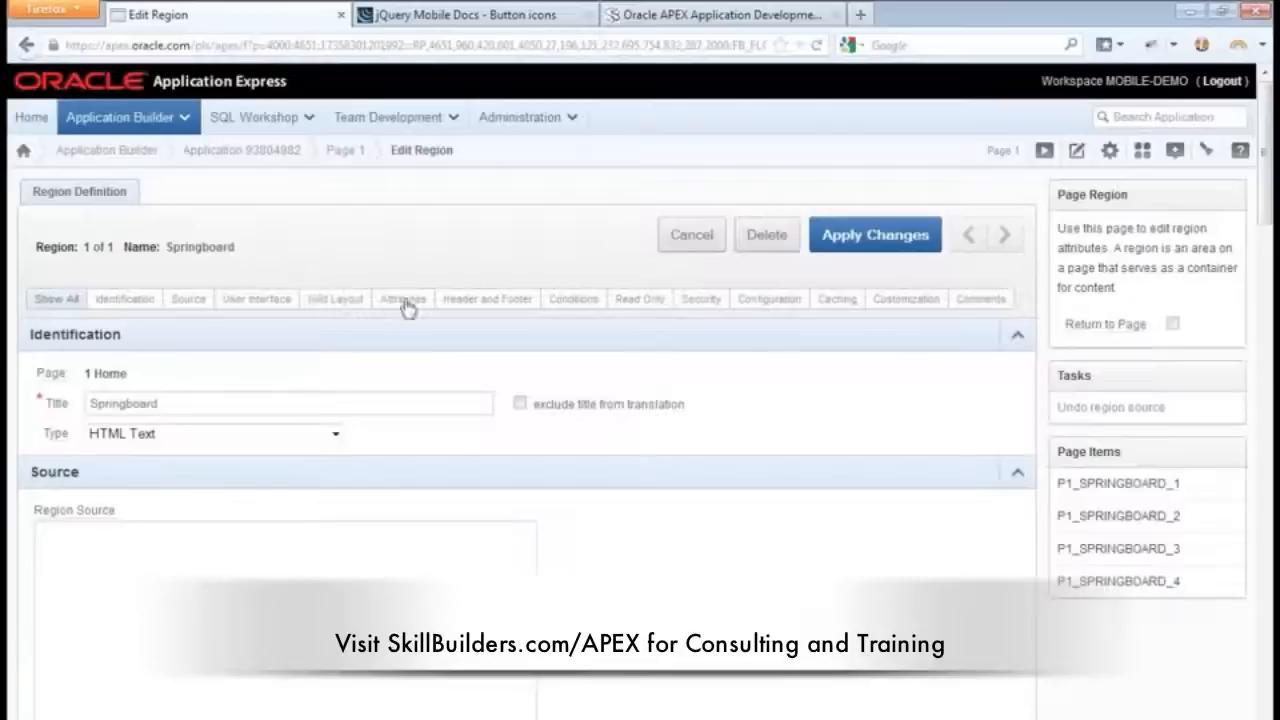
{"action": "left_click", "coordinate": [402, 298]}
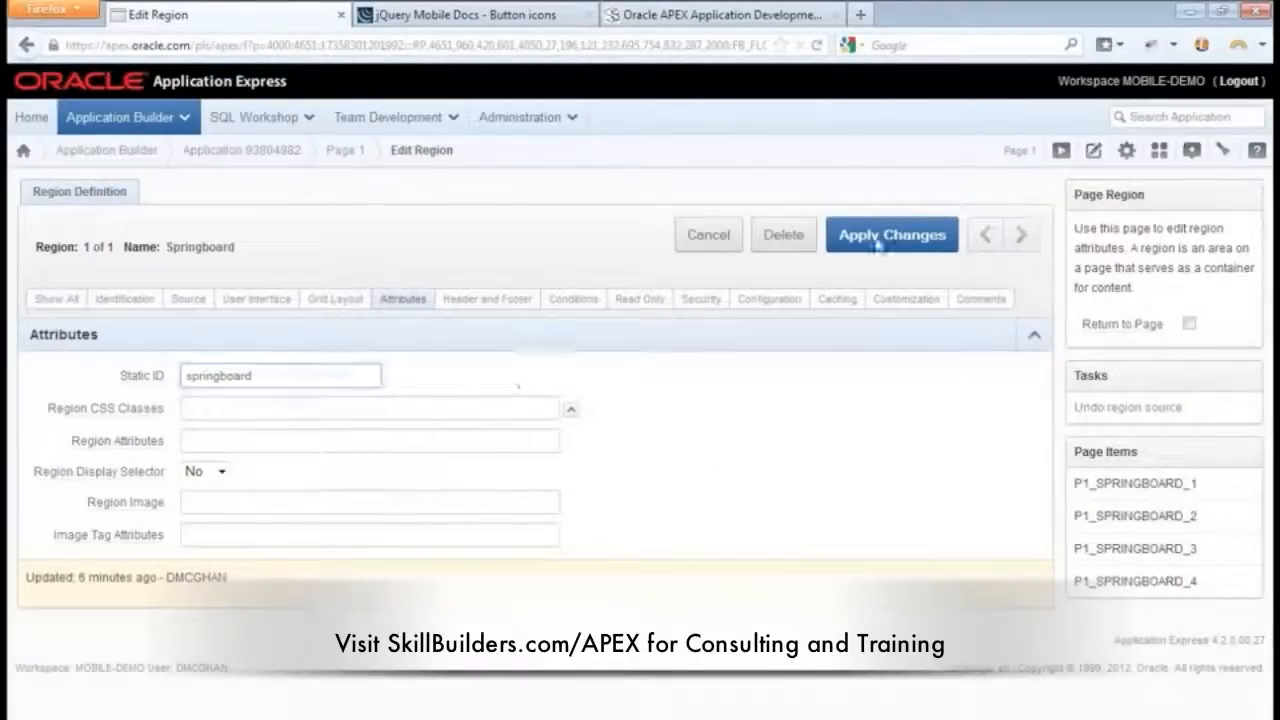
{"action": "left_click", "coordinate": [890, 234]}
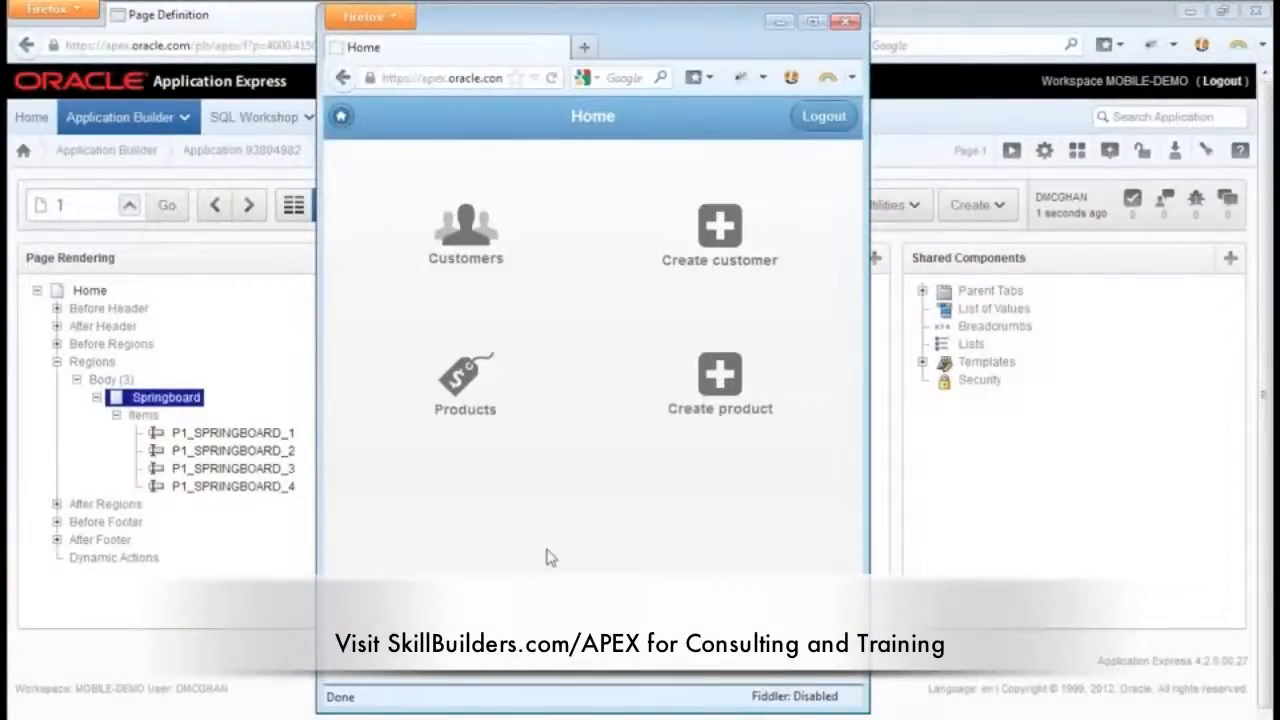
{"action": "mouse_move", "coordinate": [876, 516]}
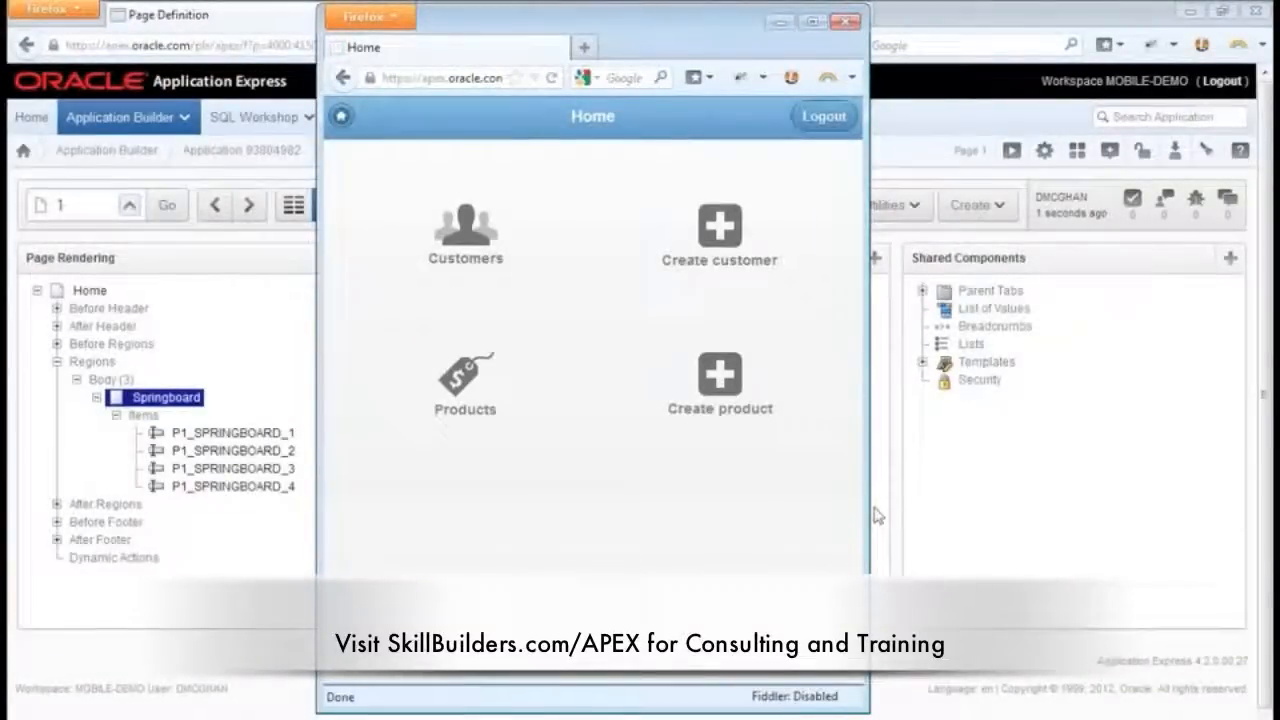